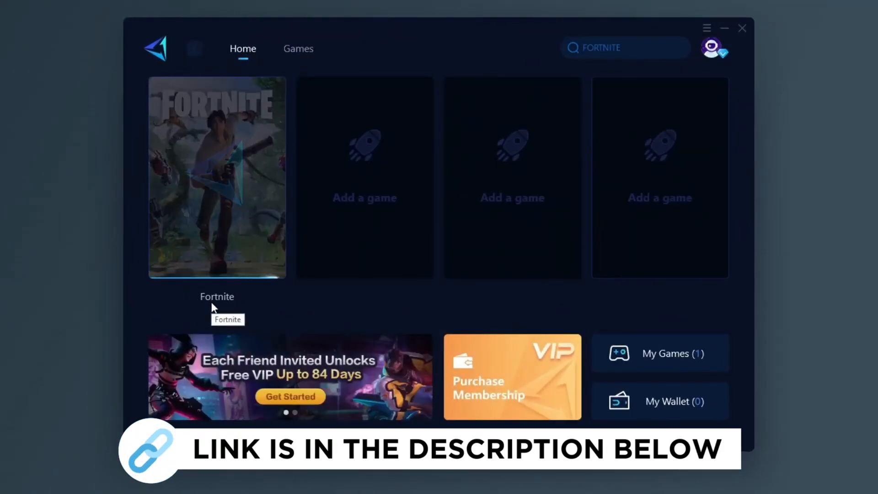
# Launch Windows PowerShell as administrator from Windows Search.
pyautogui.click(298, 48)
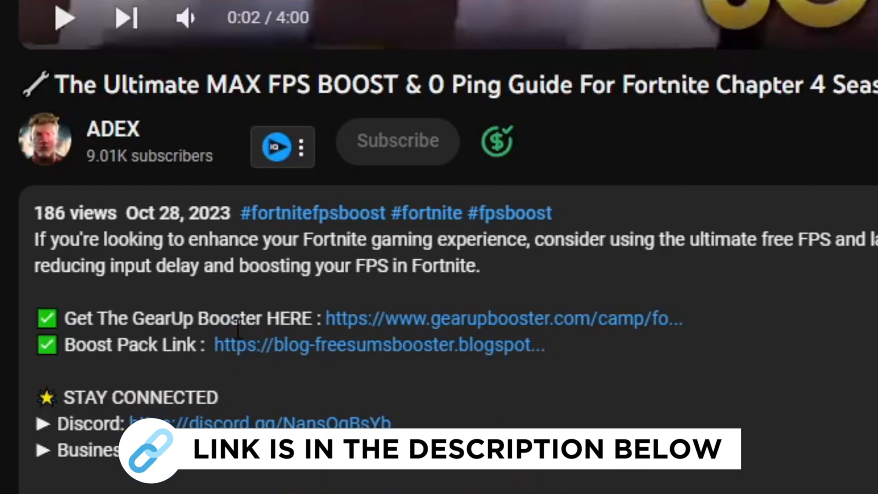
pyautogui.click(501, 317)
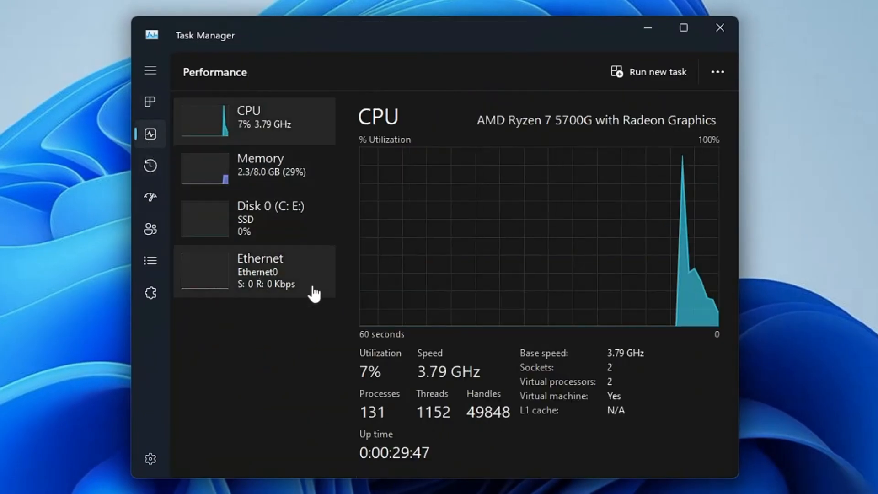
pyautogui.moveTo(390, 427)
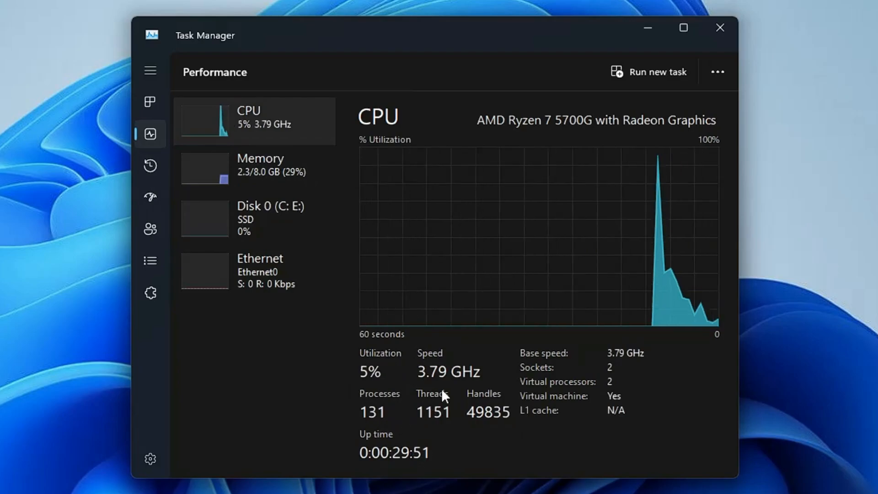
pyautogui.moveTo(501, 398)
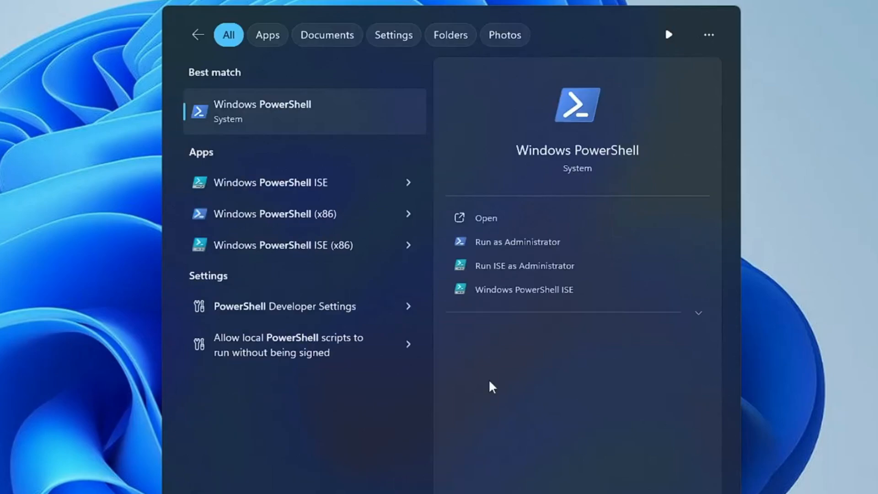
pyautogui.rightClick(262, 111)
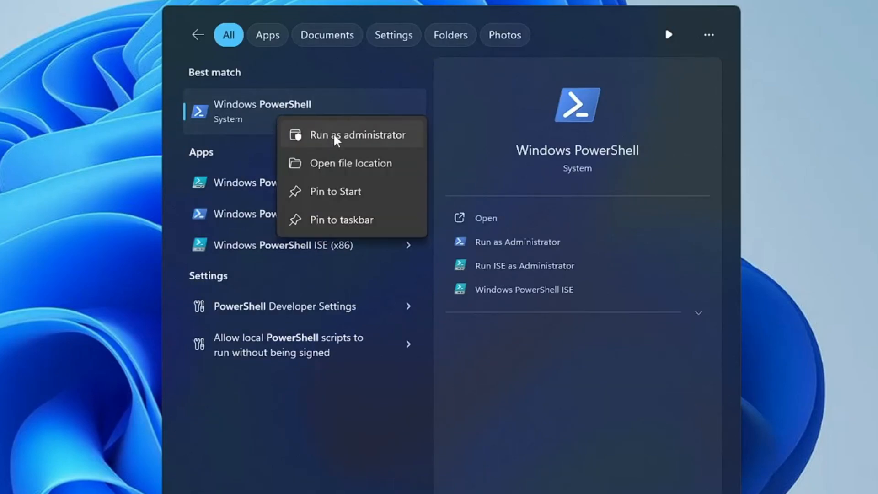
pyautogui.click(358, 135)
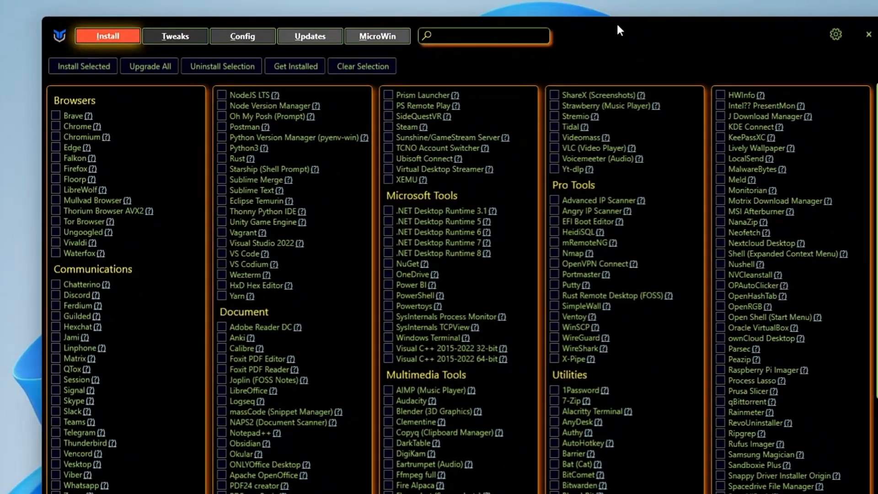
pyautogui.moveTo(279, 21)
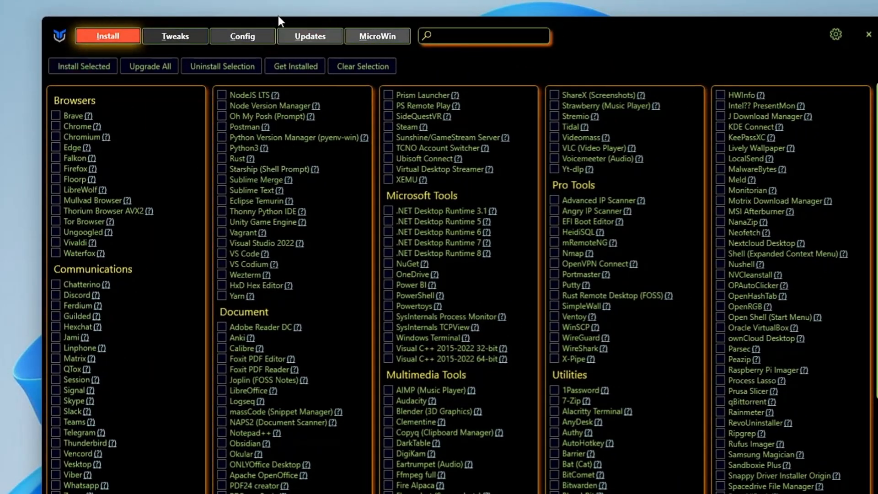
pyautogui.moveTo(175, 36)
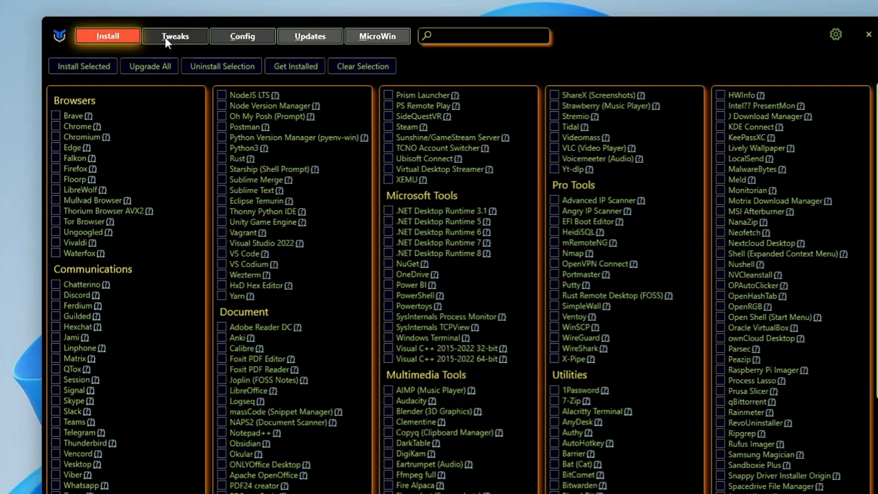
# View the Config section, then the MicroWin custom Windows image instructions.
pyautogui.click(241, 36)
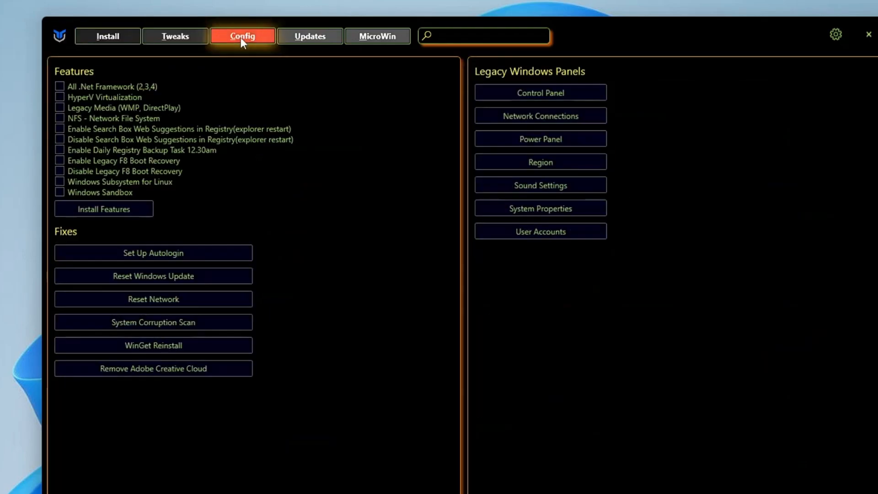
pyautogui.click(378, 36)
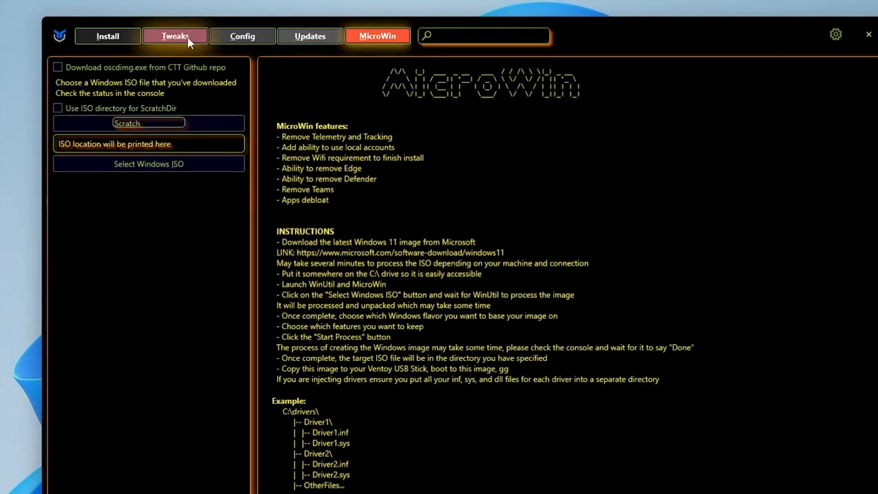
# Choose the Desktop recommended tweaks, add Create Restore Point and Delete Temporary Files, and untick Disable Storage Sense.
pyautogui.click(175, 36)
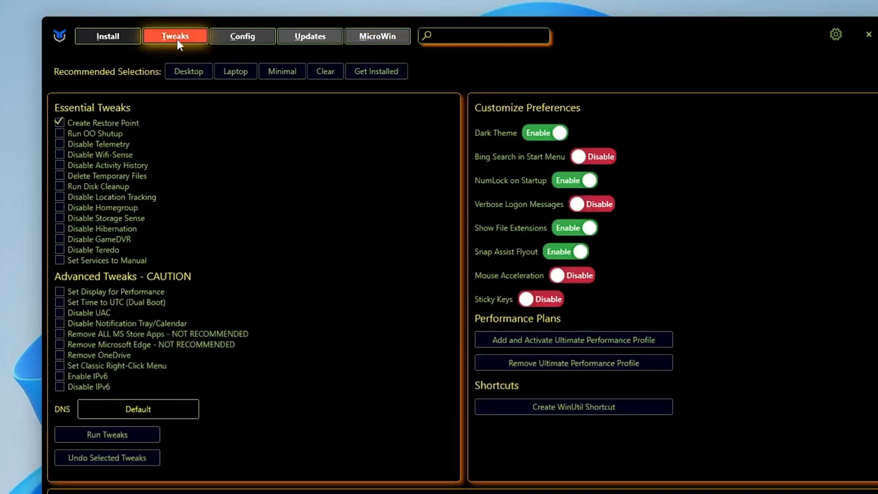
pyautogui.moveTo(178, 45)
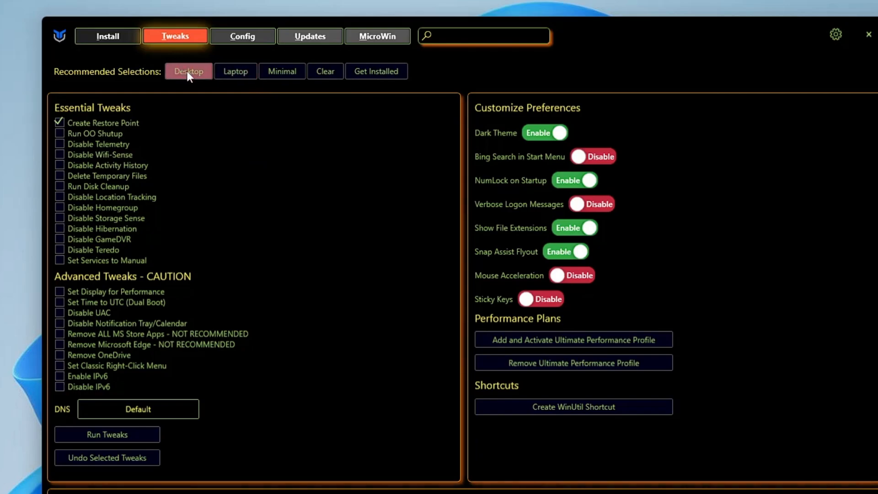
pyautogui.click(188, 71)
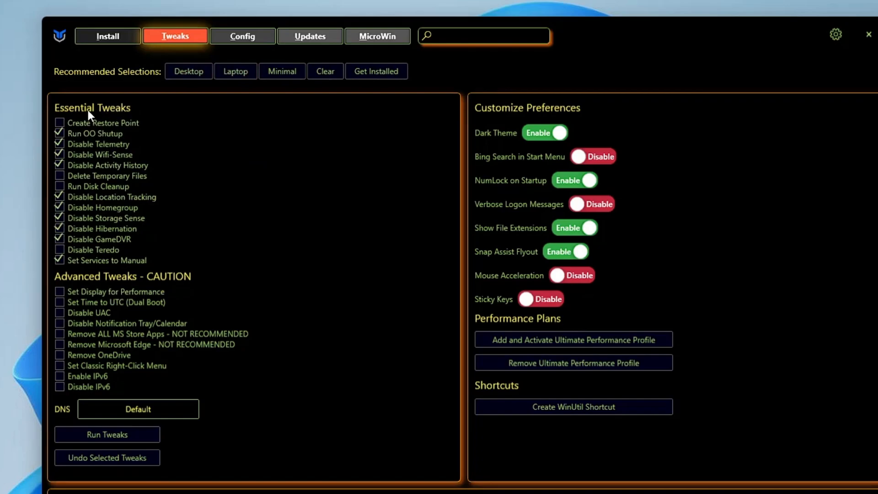
pyautogui.moveTo(110, 282)
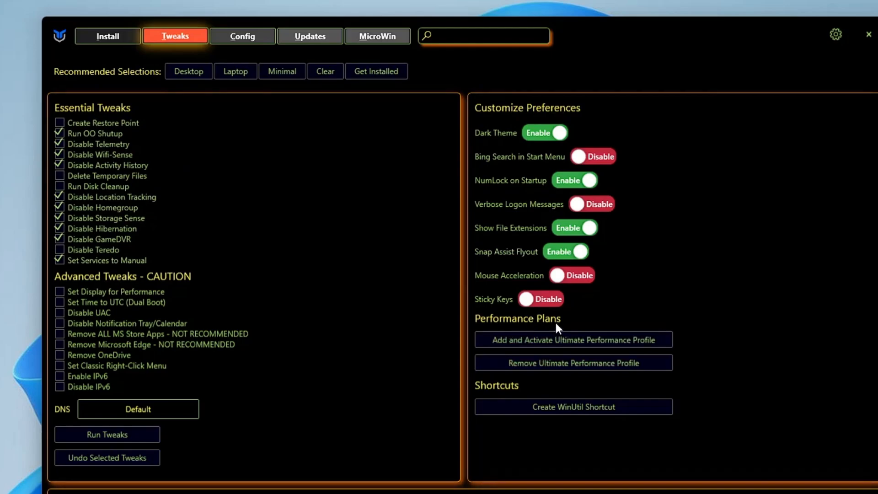
pyautogui.moveTo(114, 116)
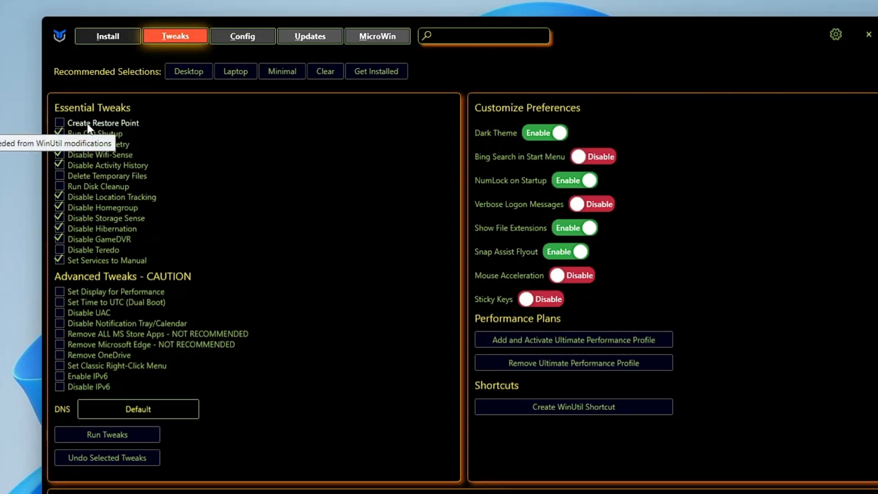
pyautogui.click(59, 122)
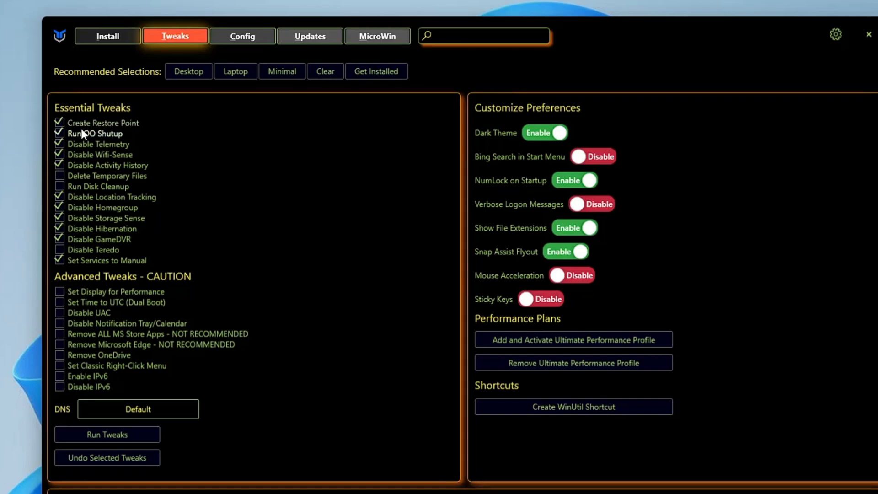
pyautogui.moveTo(84, 133)
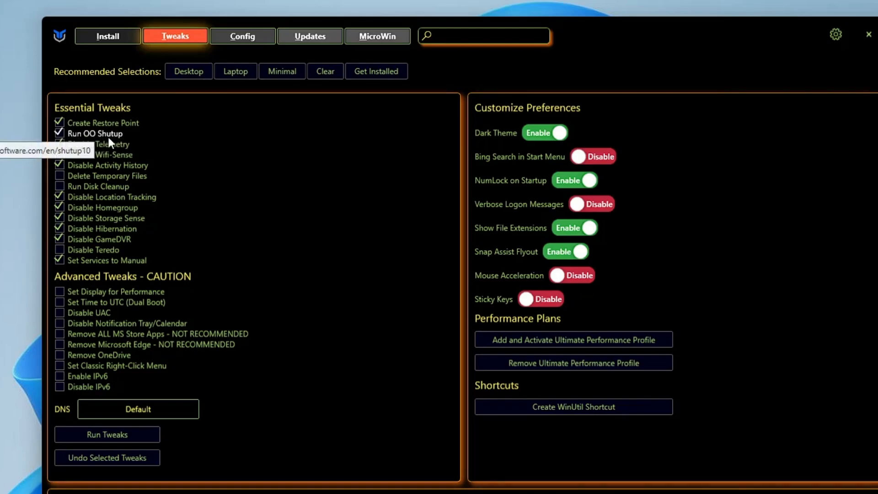
pyautogui.moveTo(171, 152)
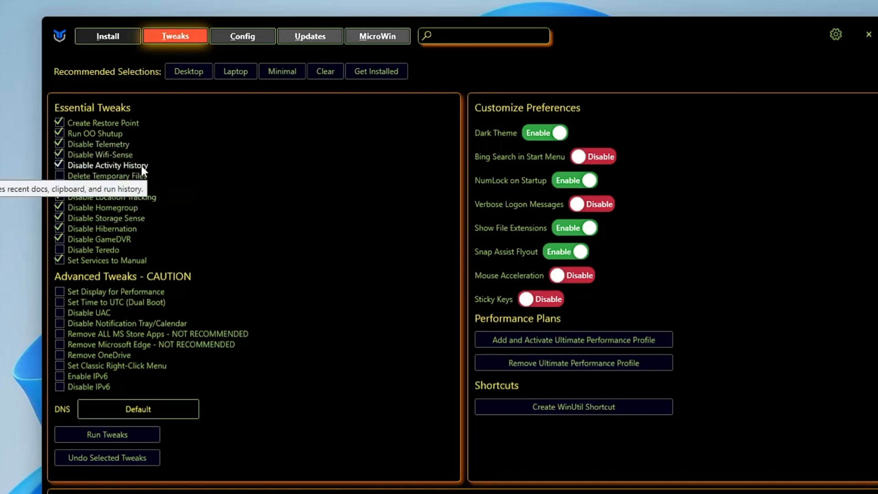
pyautogui.moveTo(81, 178)
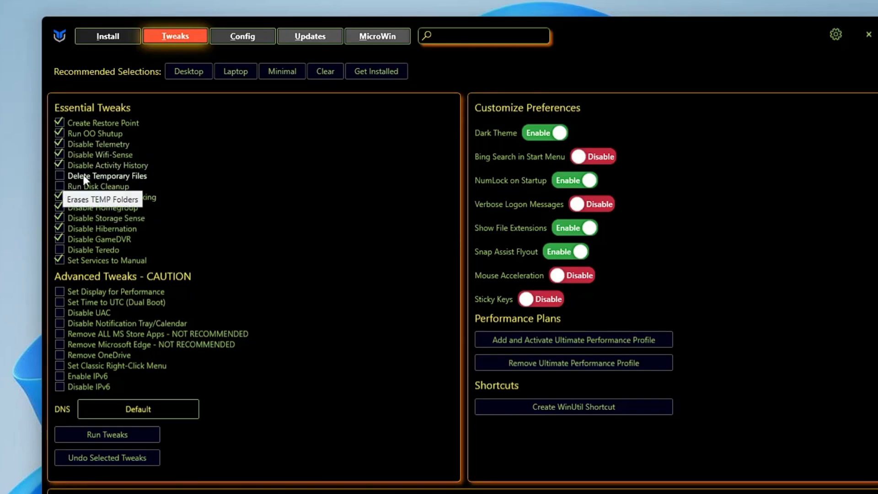
pyautogui.click(59, 175)
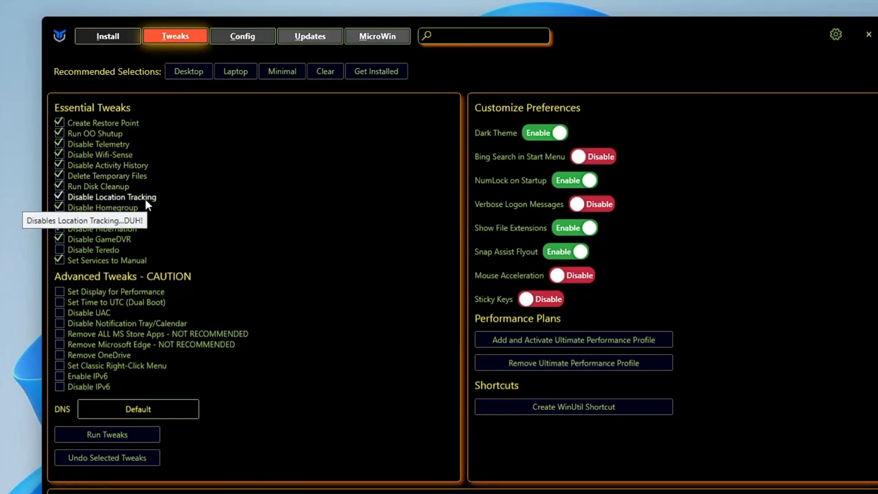
pyautogui.moveTo(112, 210)
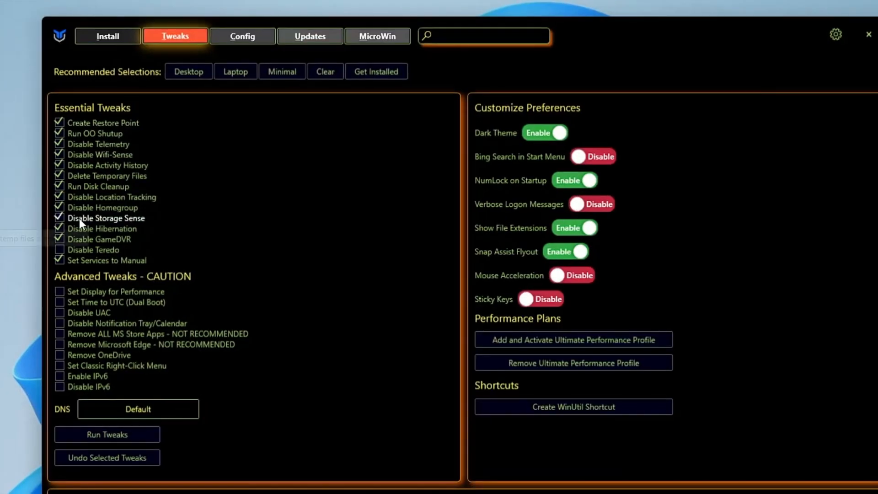
pyautogui.click(59, 217)
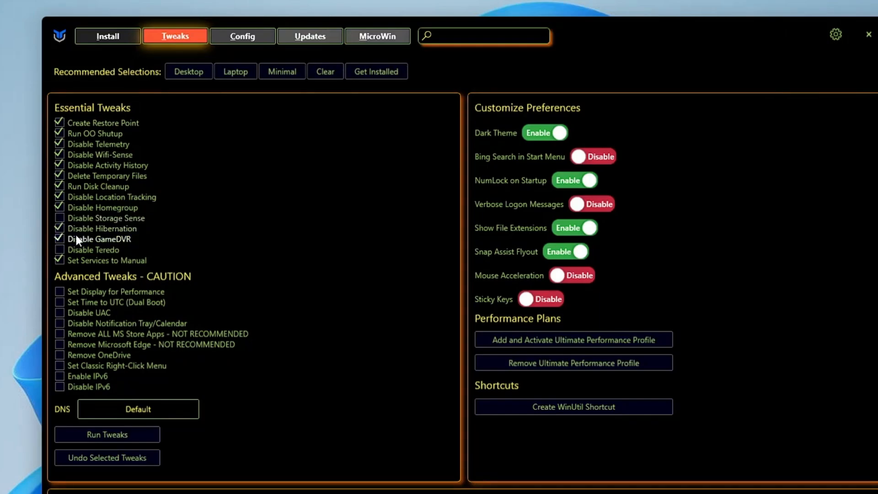
pyautogui.moveTo(103, 229)
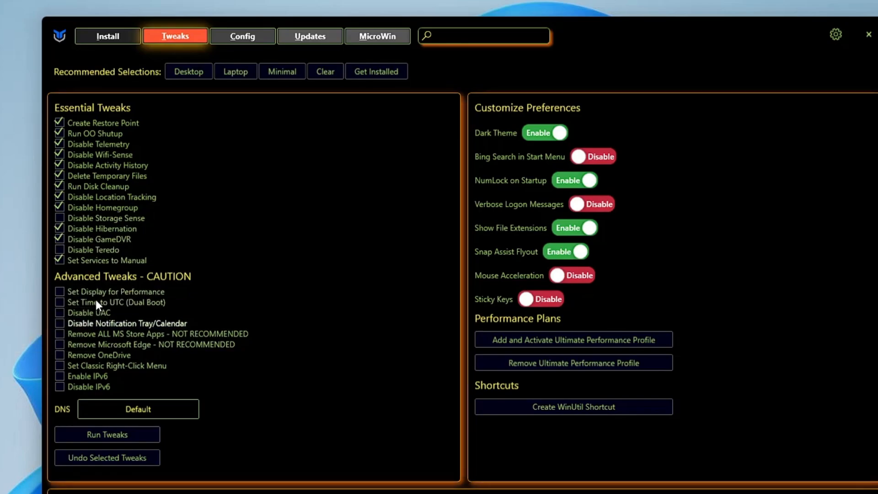
pyautogui.moveTo(91, 334)
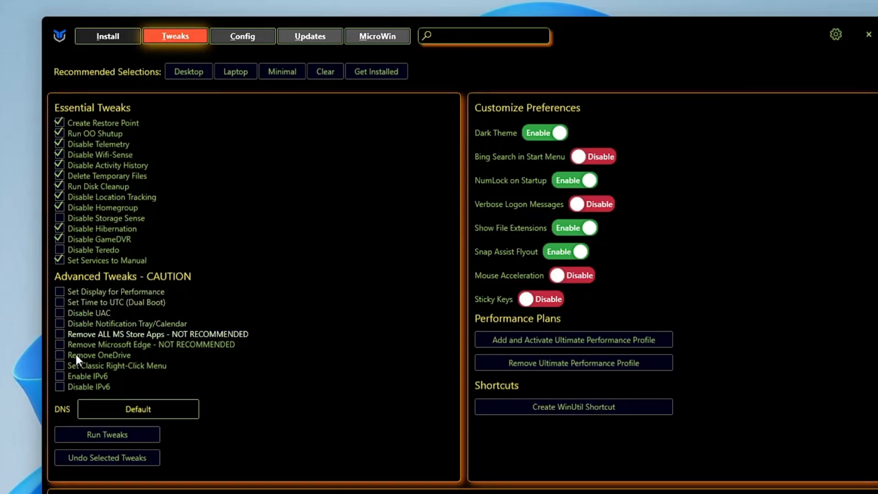
pyautogui.moveTo(84, 338)
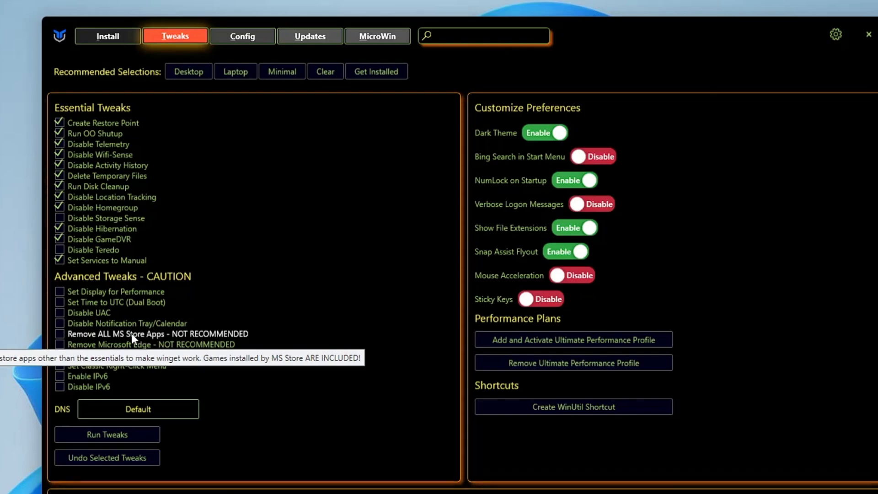
pyautogui.moveTo(117, 353)
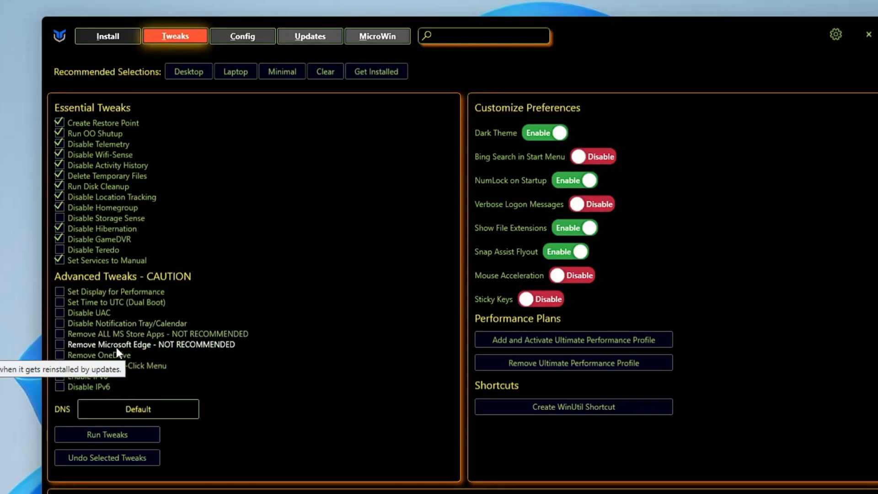
# Tick Set Classic Right-Click Menu and Disable IPv6 under Advanced Tweaks.
pyautogui.click(60, 344)
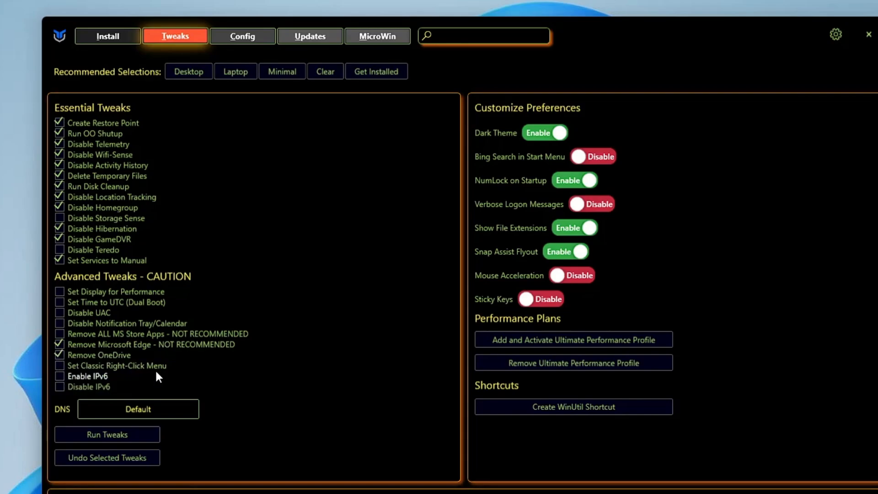
pyautogui.click(59, 365)
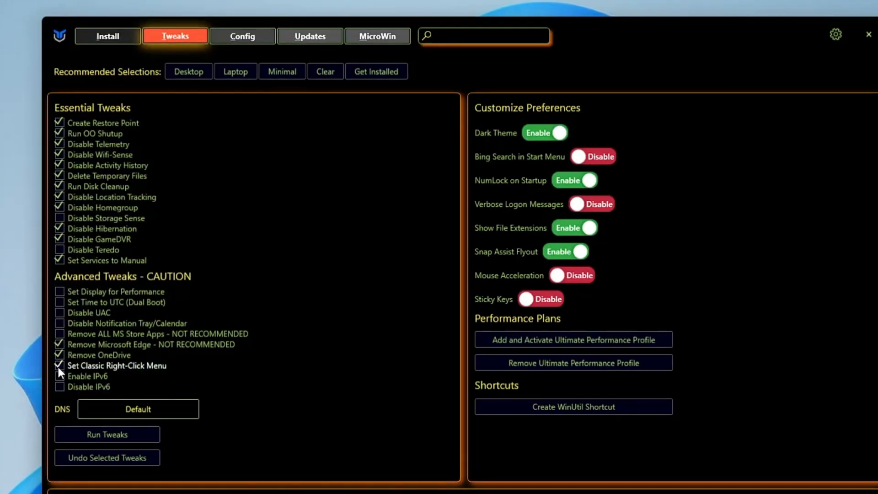
pyautogui.moveTo(96, 375)
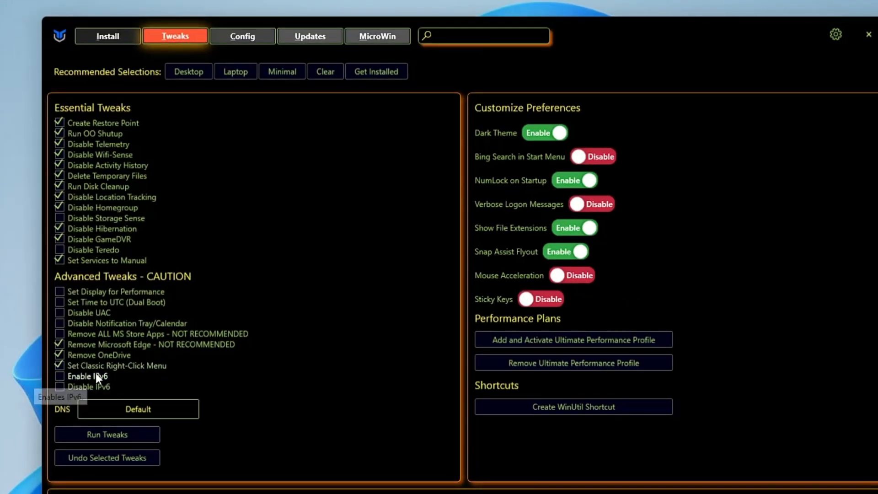
pyautogui.moveTo(105, 389)
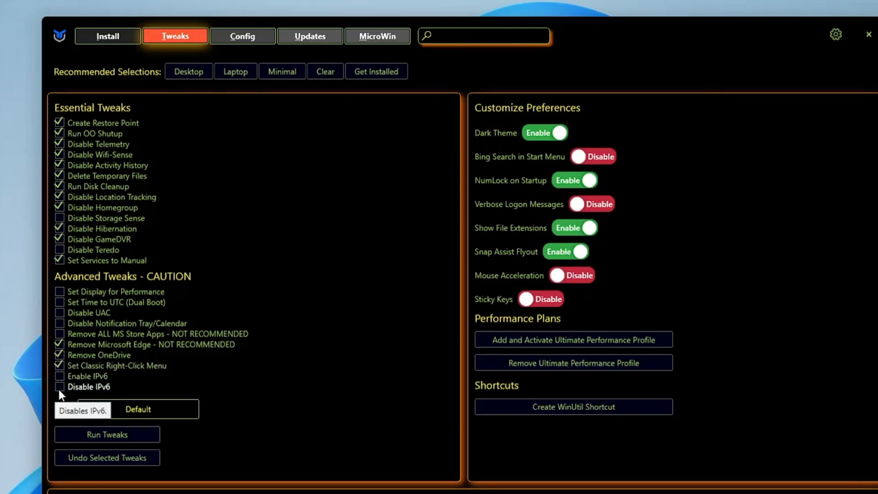
pyautogui.click(59, 387)
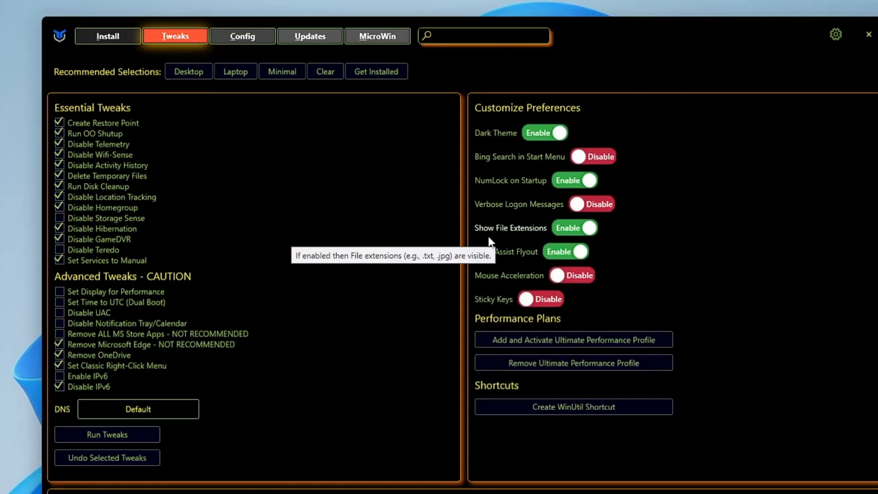
pyautogui.moveTo(554, 240)
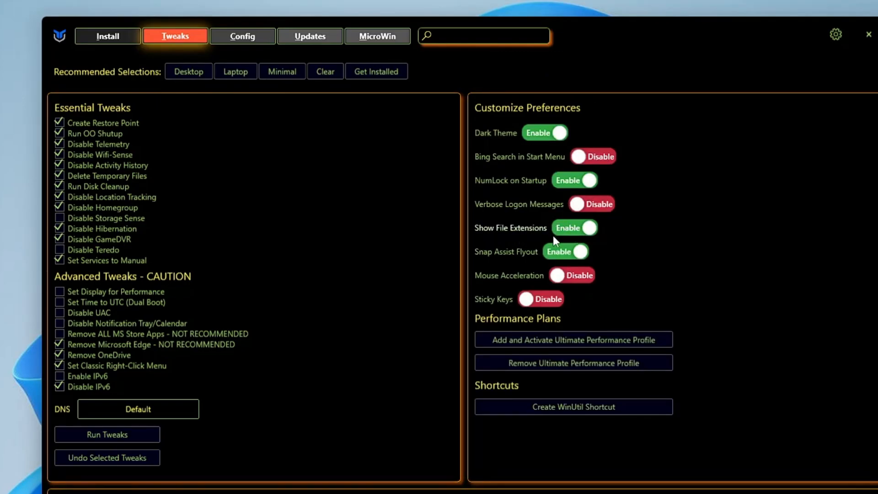
pyautogui.moveTo(490, 262)
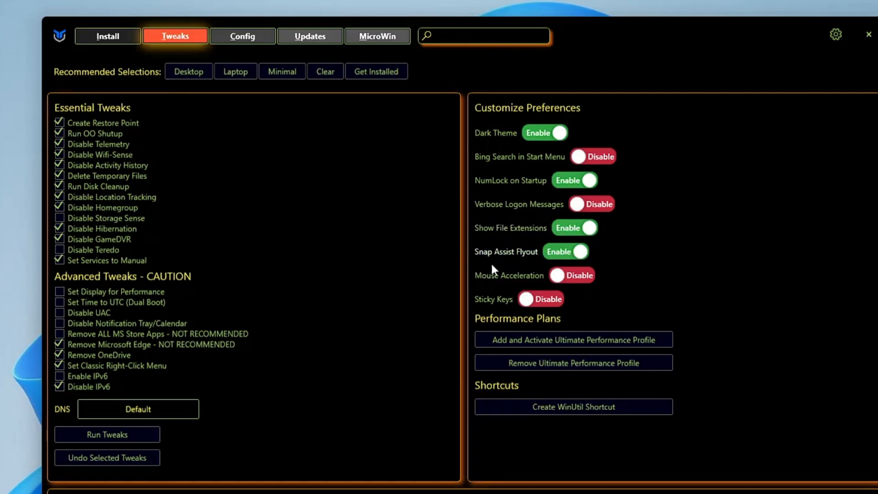
pyautogui.moveTo(515, 283)
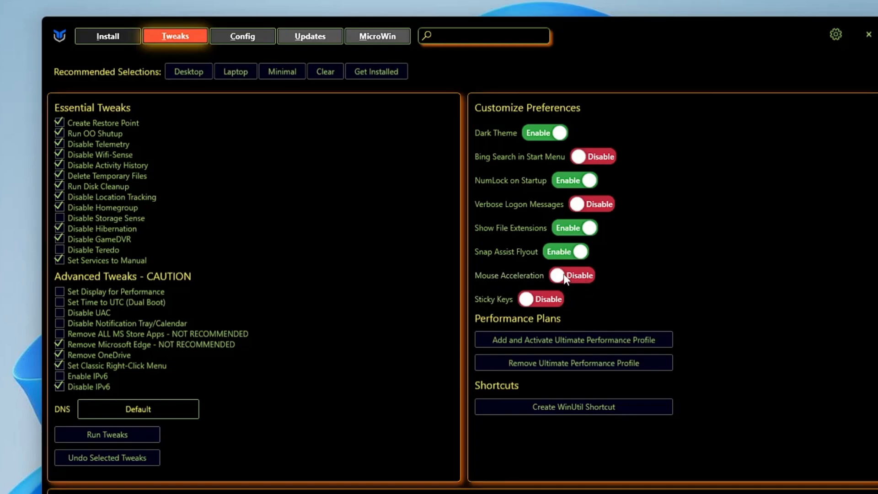
pyautogui.moveTo(505, 296)
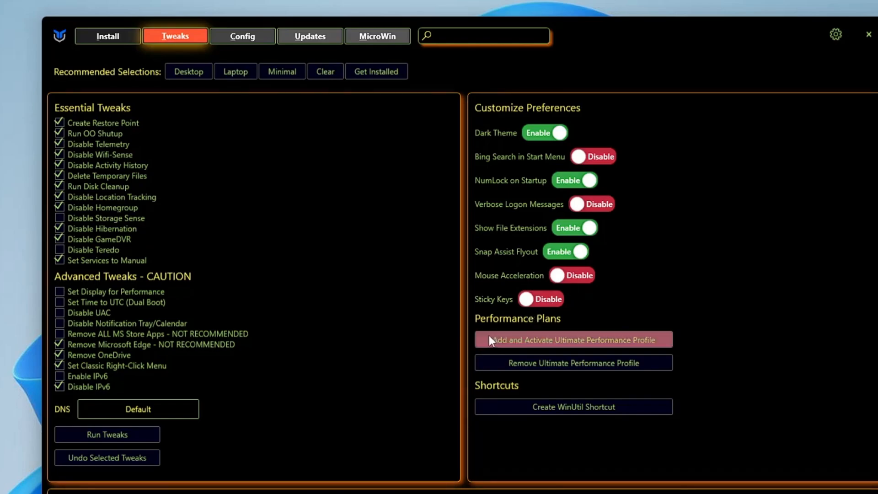
pyautogui.moveTo(508, 339)
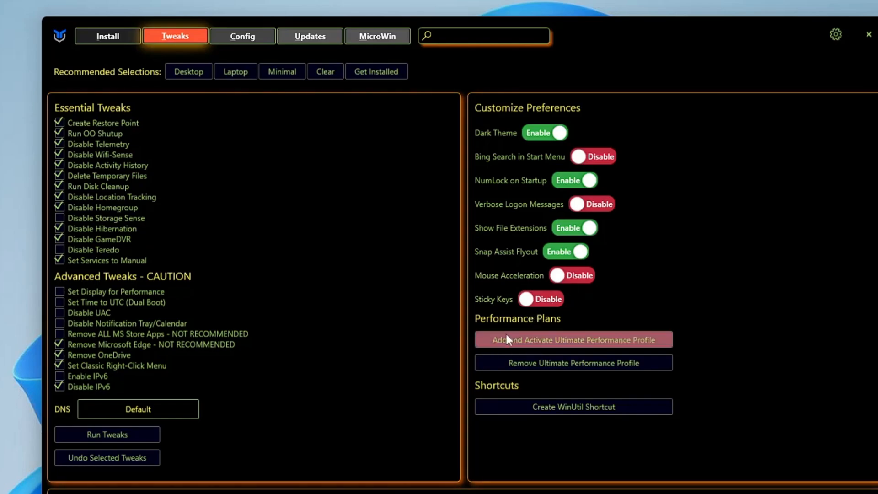
pyautogui.moveTo(588, 348)
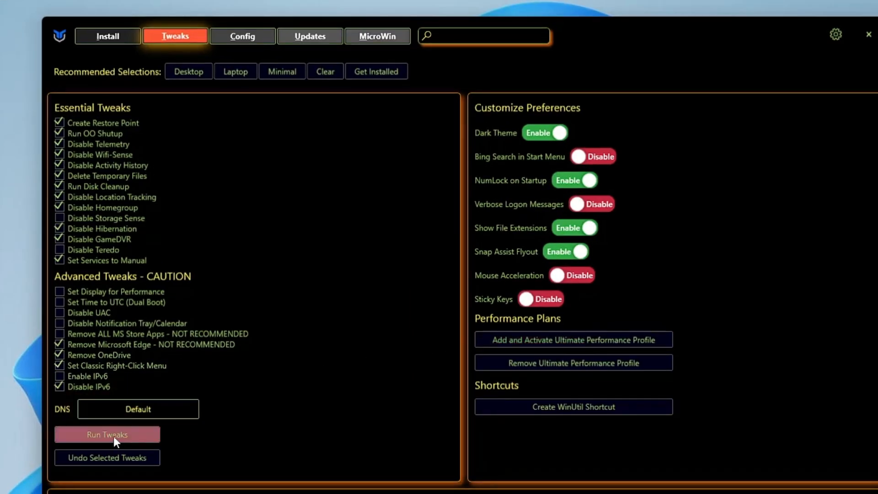
# Run all the checked tweaks and let PowerShell report they are finished.
pyautogui.click(106, 435)
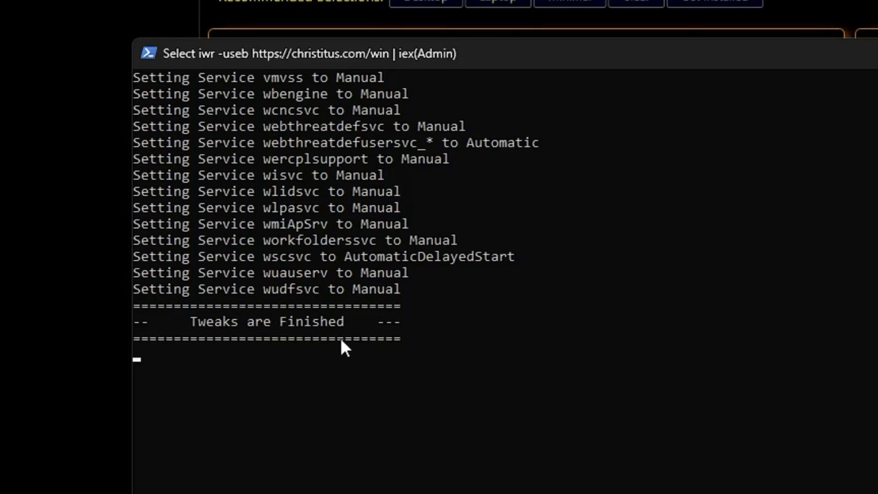
pyautogui.moveTo(286, 330)
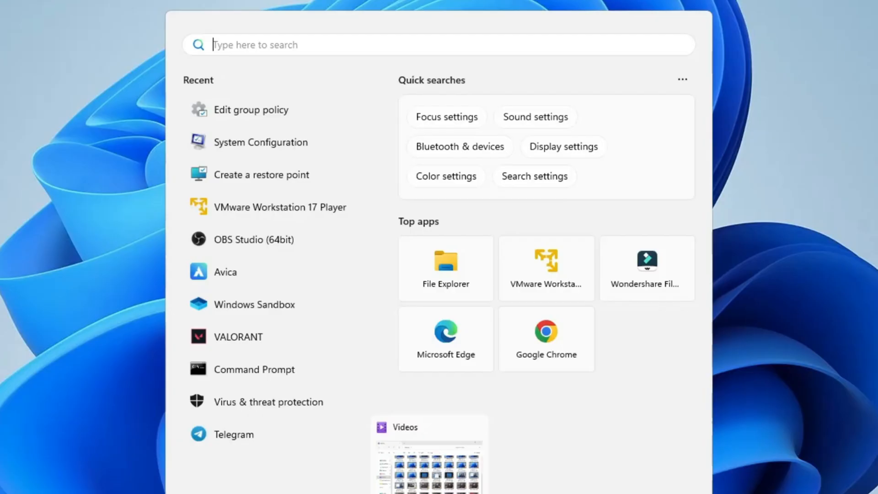
# Open Performance Monitor and reach the New Data Collector Set option under User Defined.
pyautogui.write('performance')
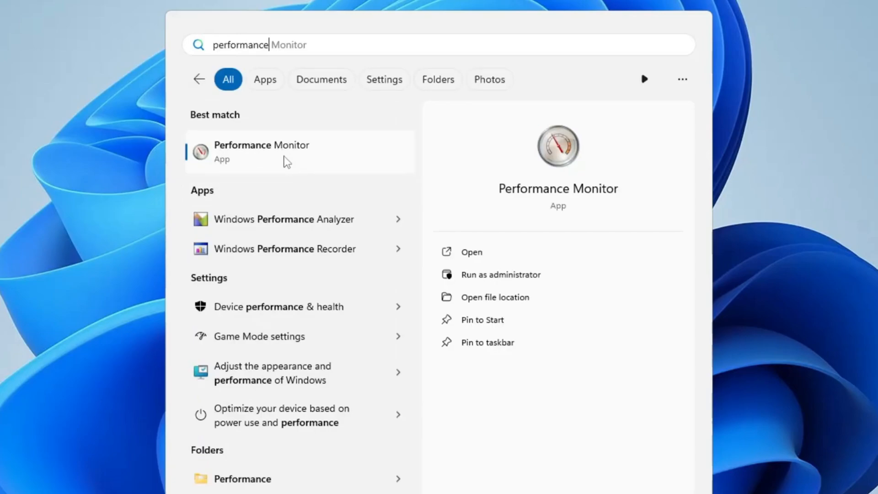
pyautogui.click(260, 150)
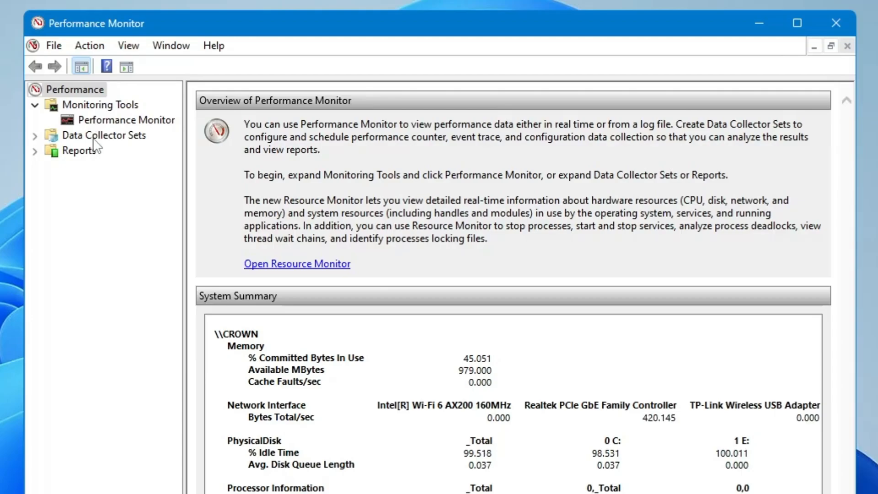
pyautogui.click(104, 135)
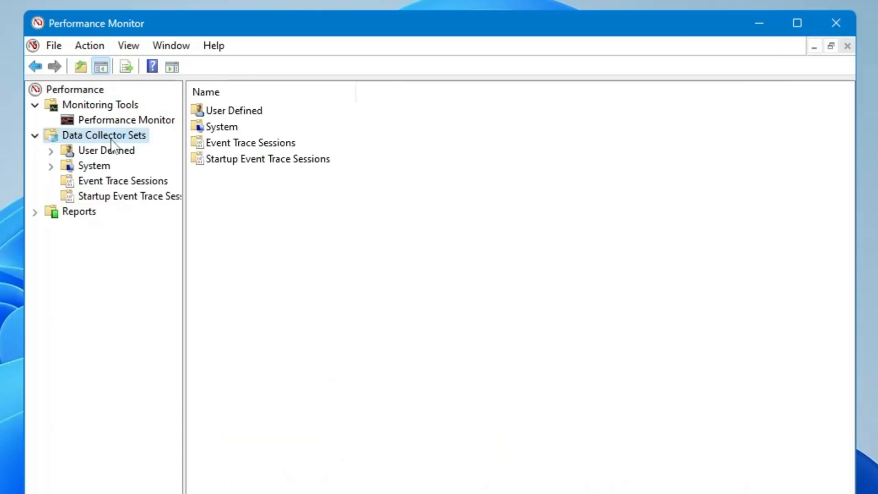
pyautogui.click(105, 149)
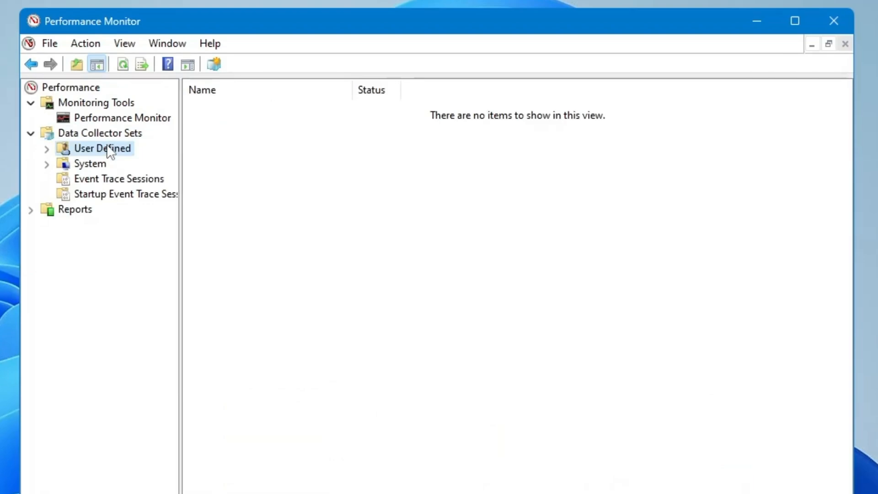
pyautogui.rightClick(102, 148)
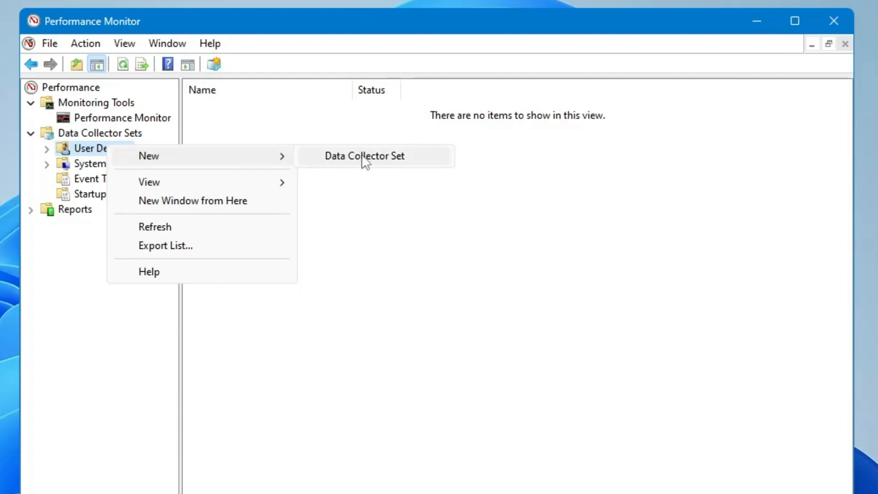
# Name the new set CPU Boost, build it manually and include Performance counter logs.
pyautogui.click(364, 155)
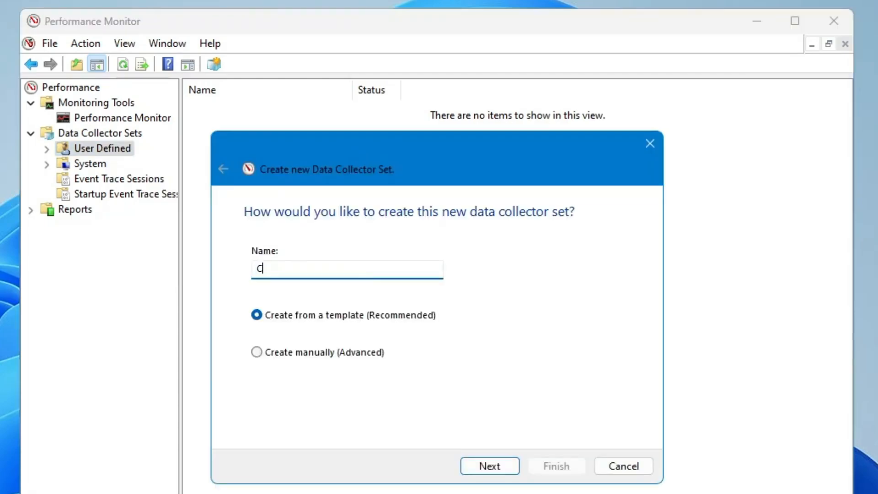
pyautogui.write('PU Boost')
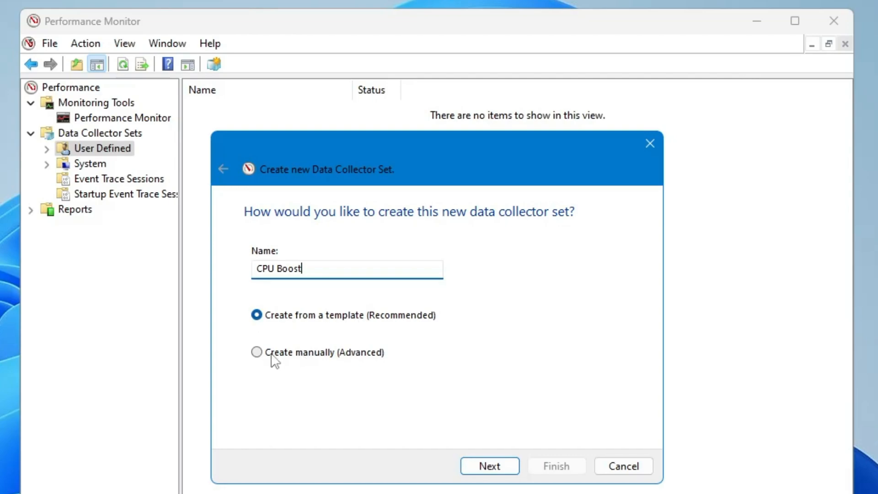
pyautogui.click(488, 465)
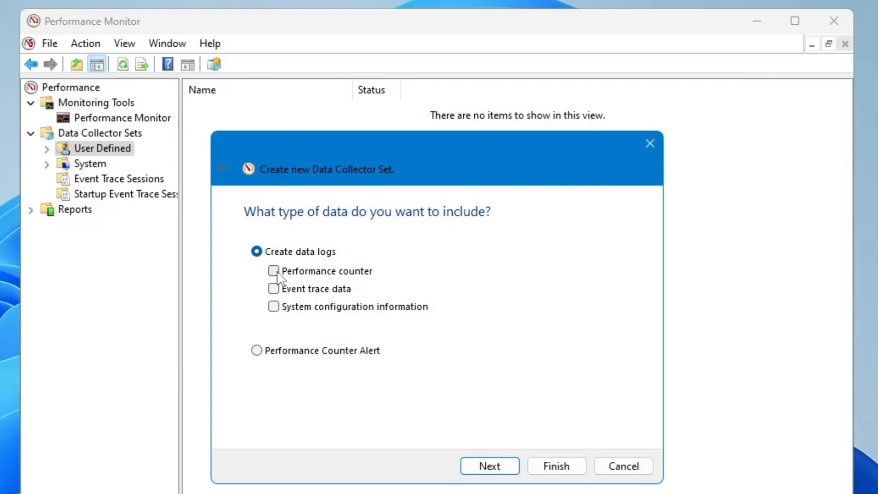
pyautogui.click(274, 271)
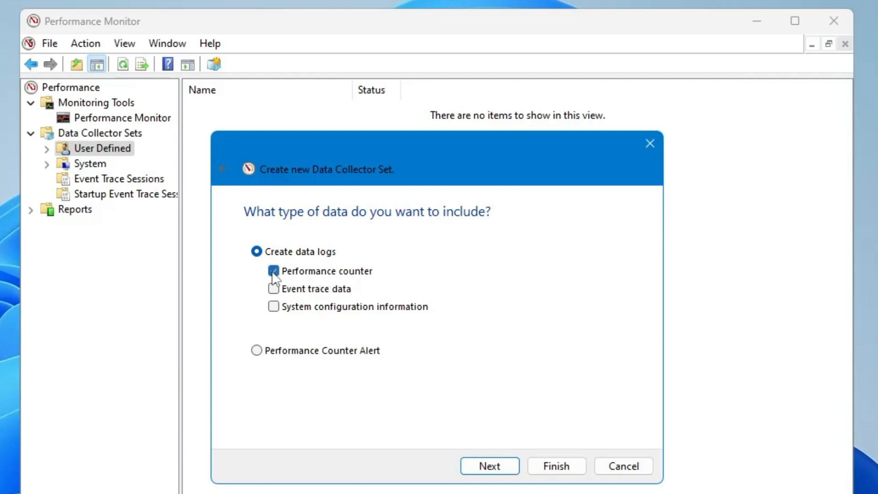
pyautogui.click(489, 465)
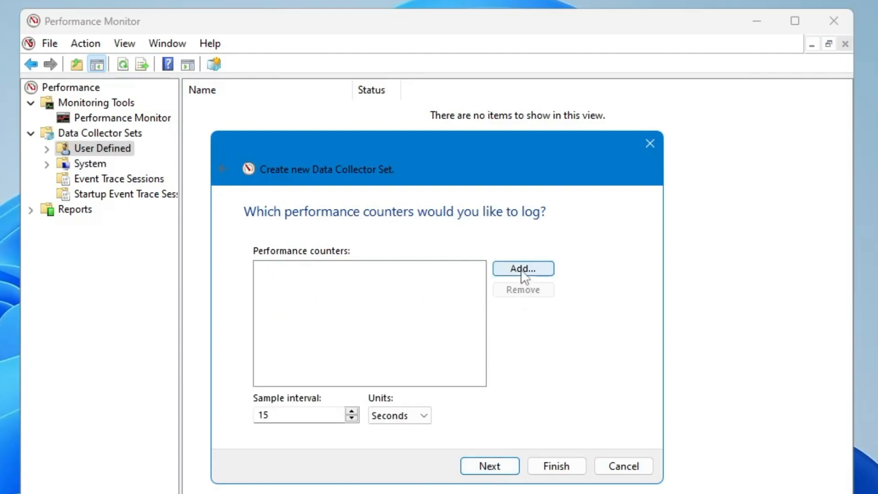
# Browse the available counters and finish creating the CPU Boost set.
pyautogui.click(522, 268)
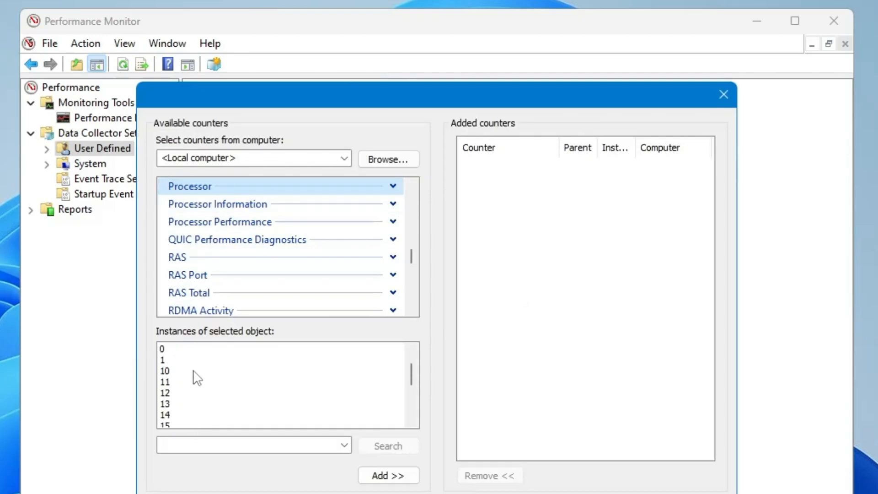
pyautogui.scroll(-3)
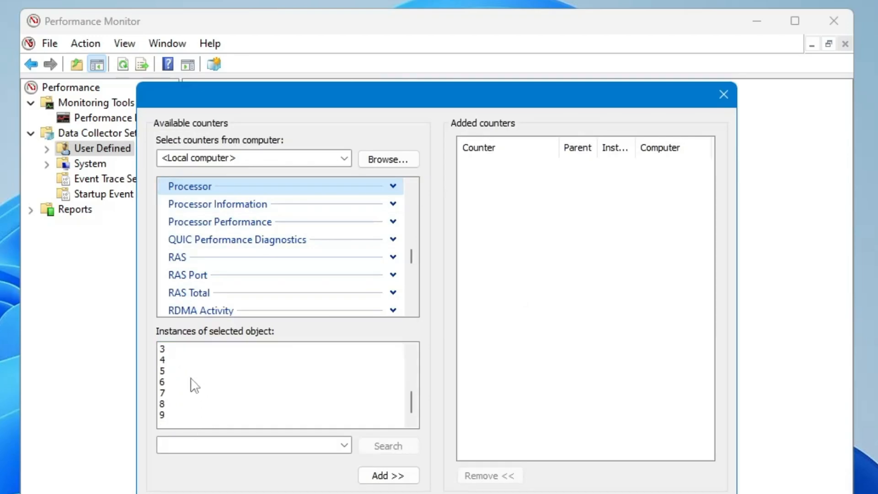
pyautogui.click(168, 393)
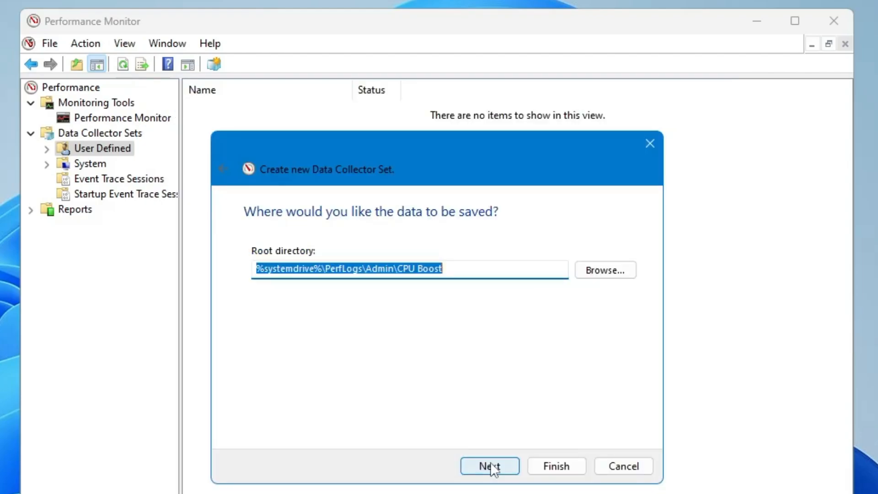
pyautogui.click(555, 465)
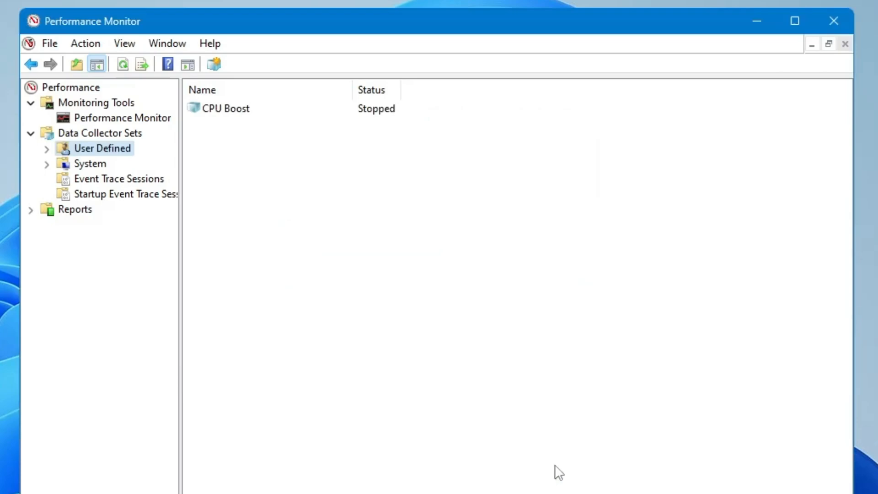
# Show the action menu for the stopped CPU Boost collector set.
pyautogui.click(226, 108)
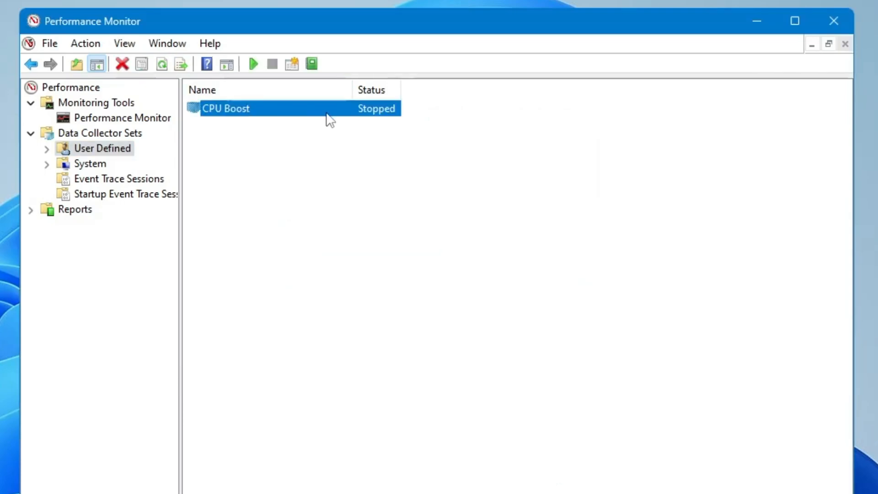
pyautogui.rightClick(377, 109)
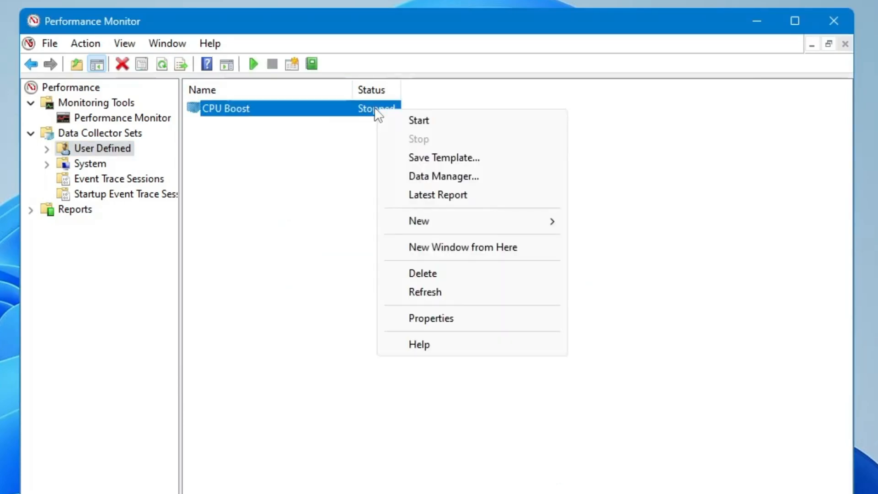
pyautogui.moveTo(419, 120)
pyautogui.write('m')
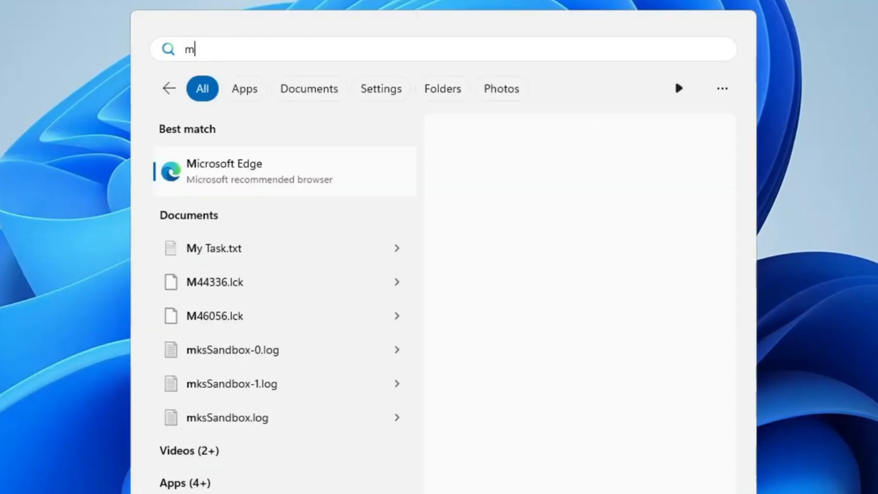
# Launch msconfig and open the Boot tab's Advanced options.
pyautogui.write('sconfig')
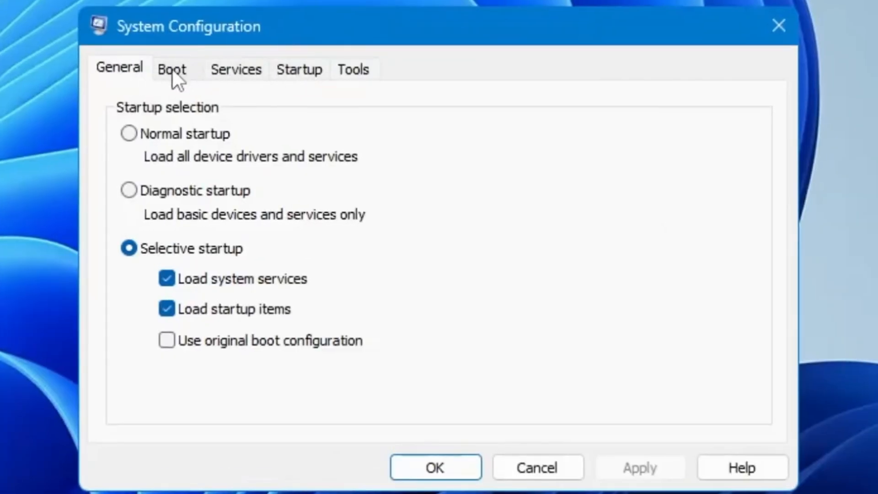
pyautogui.click(171, 69)
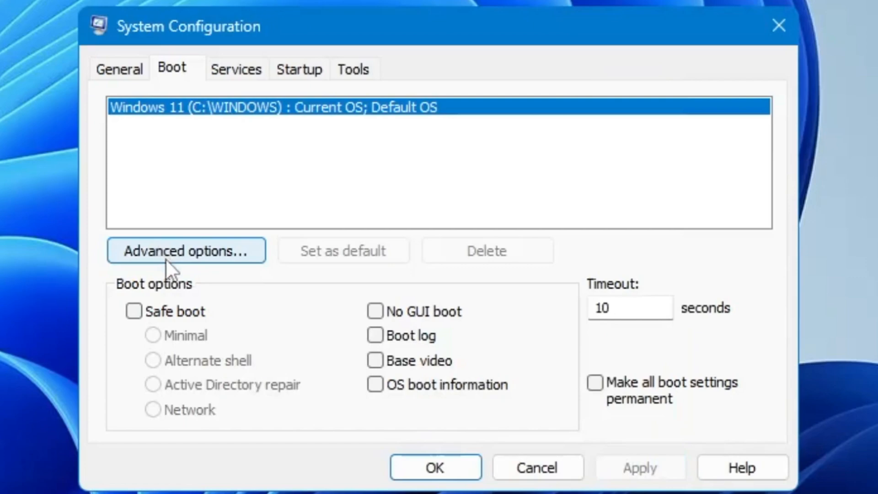
pyautogui.click(186, 251)
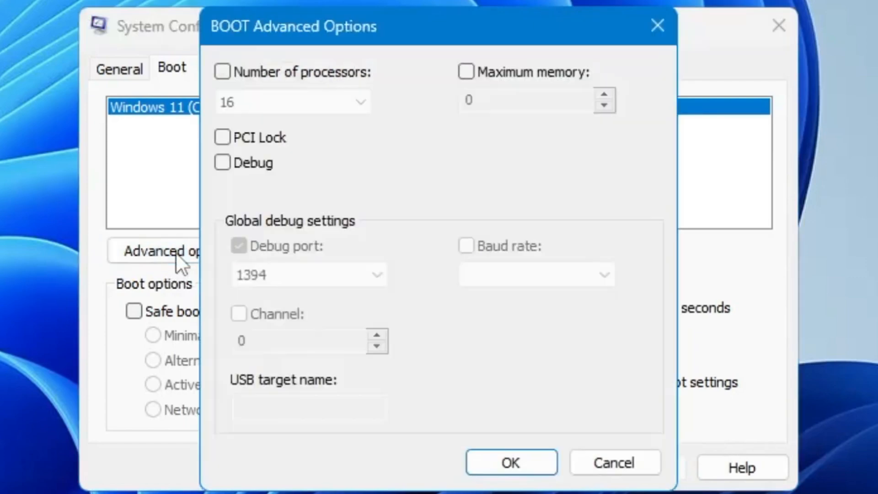
pyautogui.moveTo(305, 100)
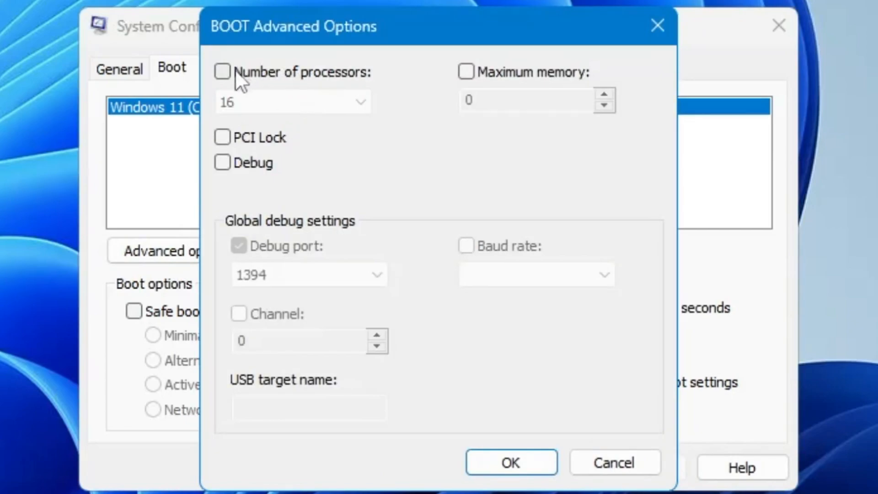
# Enable Number of processors at 16 and confirm the BOOT Advanced Options.
pyautogui.click(222, 71)
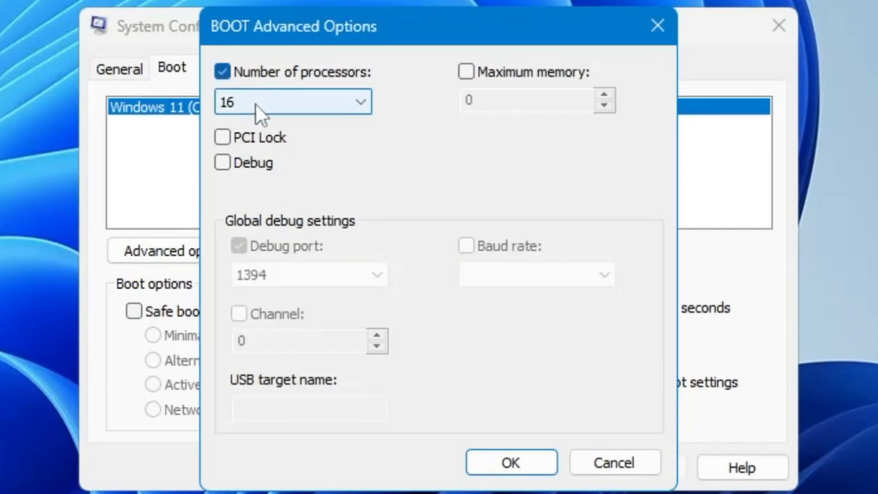
pyautogui.click(291, 102)
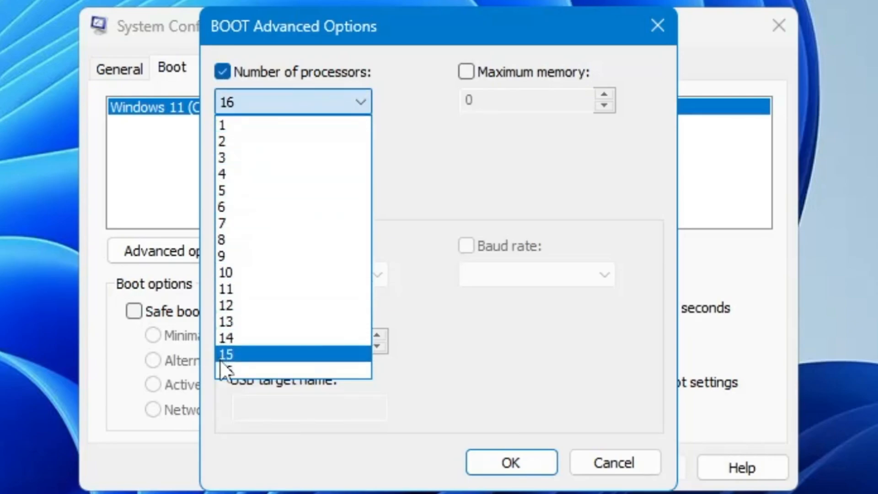
pyautogui.moveTo(240, 370)
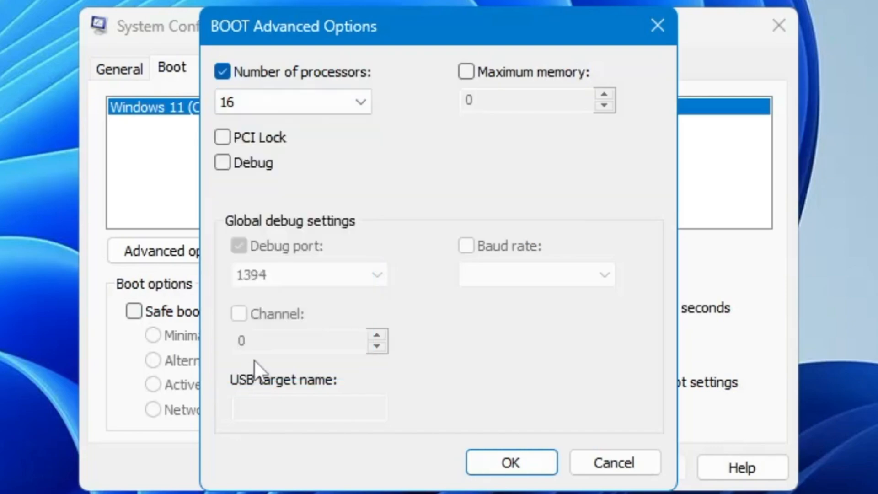
pyautogui.click(510, 461)
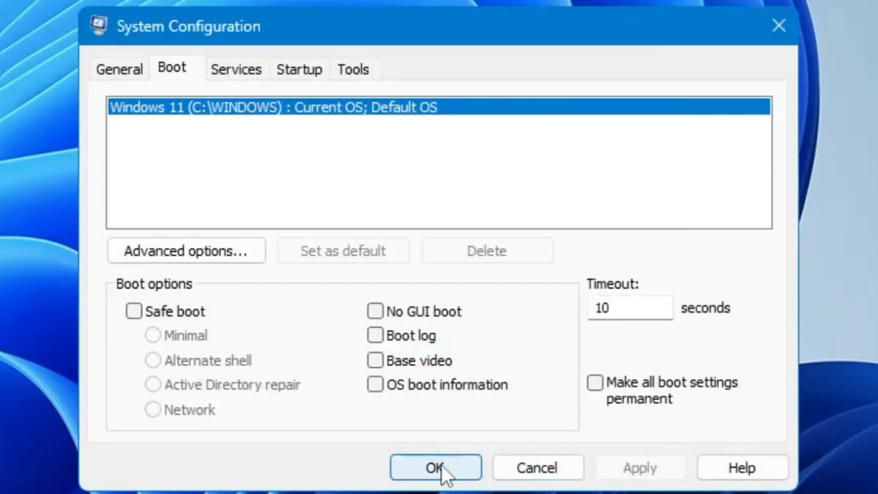
# Apply the System Configuration boot settings, bringing up the restart prompt.
pyautogui.click(435, 466)
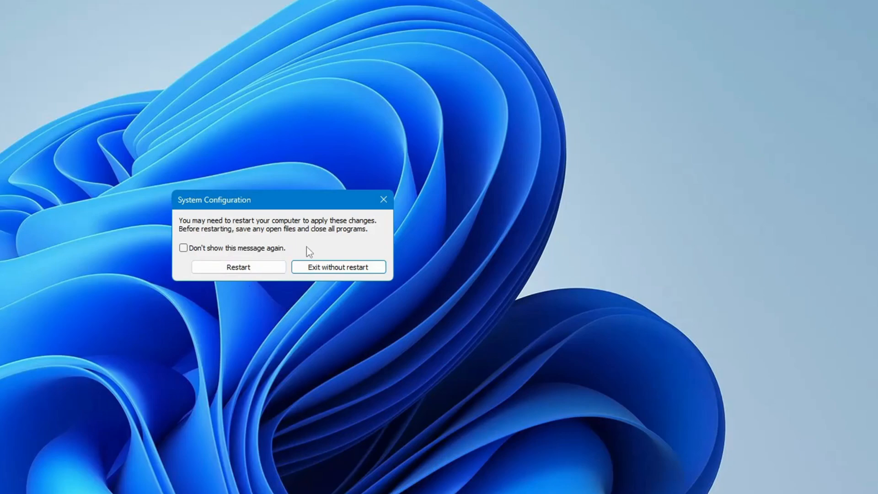
pyautogui.moveTo(252, 243)
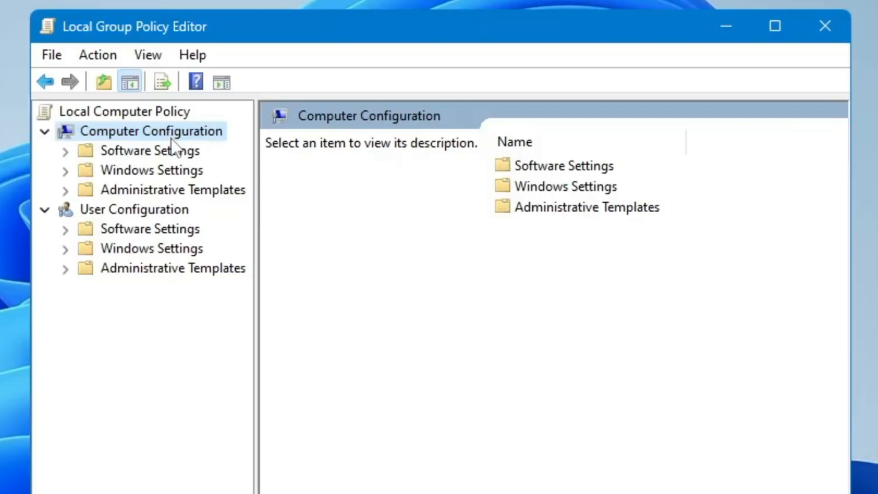
pyautogui.moveTo(163, 197)
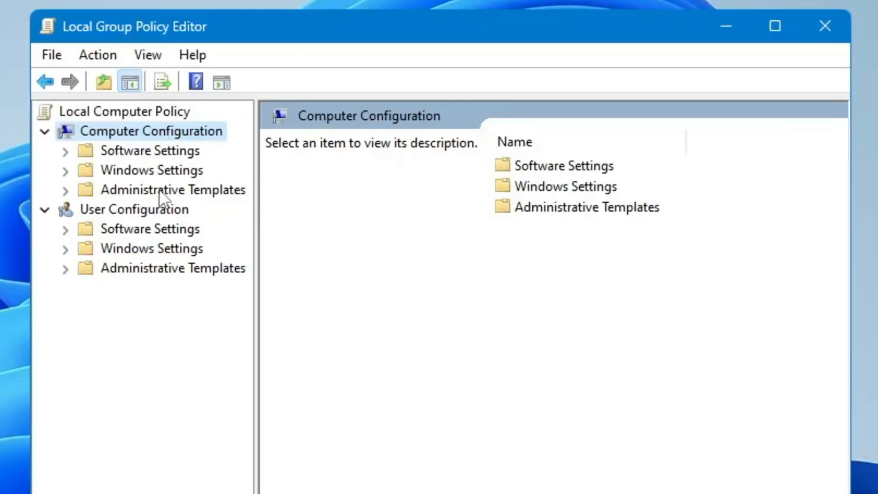
# Browse Computer Configuration > Administrative Templates > System down to the Power Management policies.
pyautogui.click(172, 189)
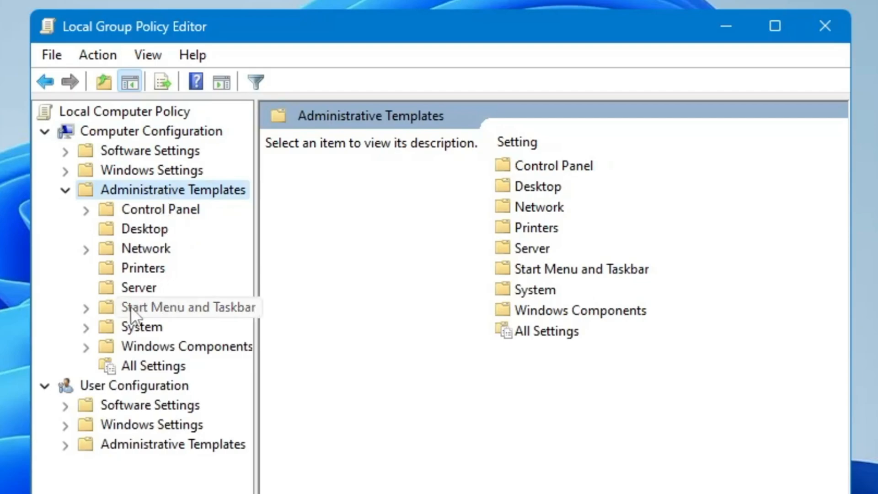
pyautogui.click(141, 326)
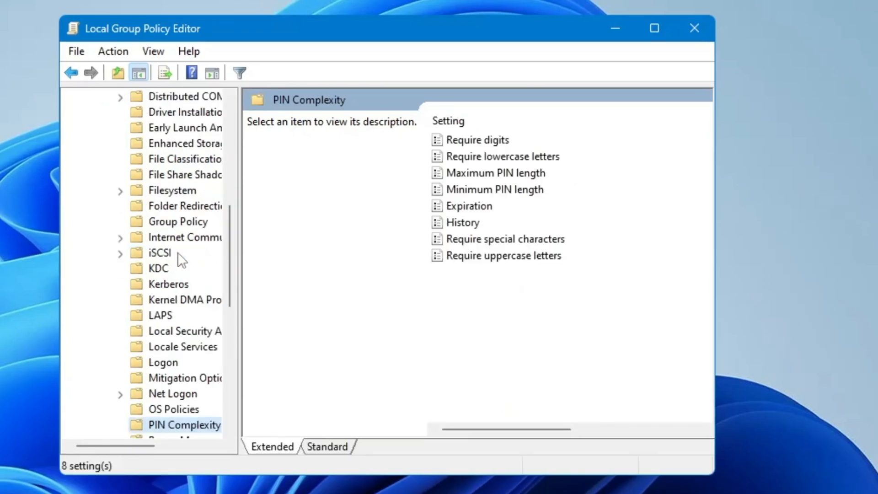
pyautogui.scroll(-3)
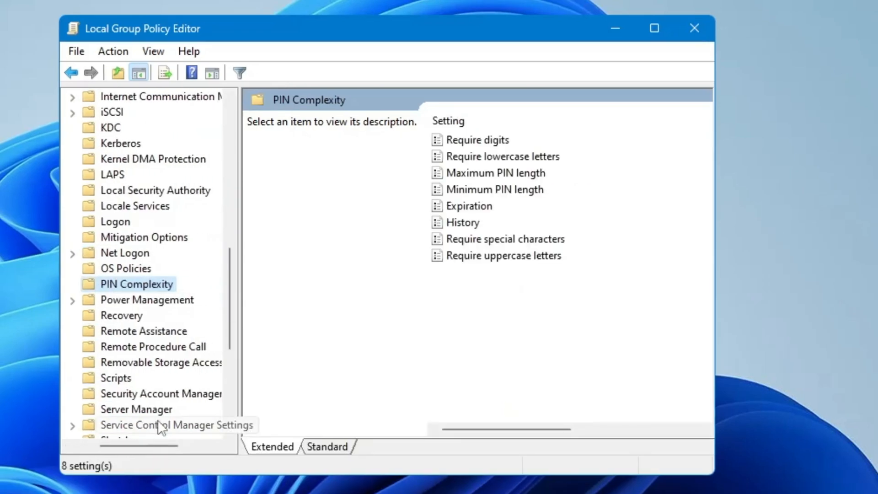
pyautogui.click(146, 300)
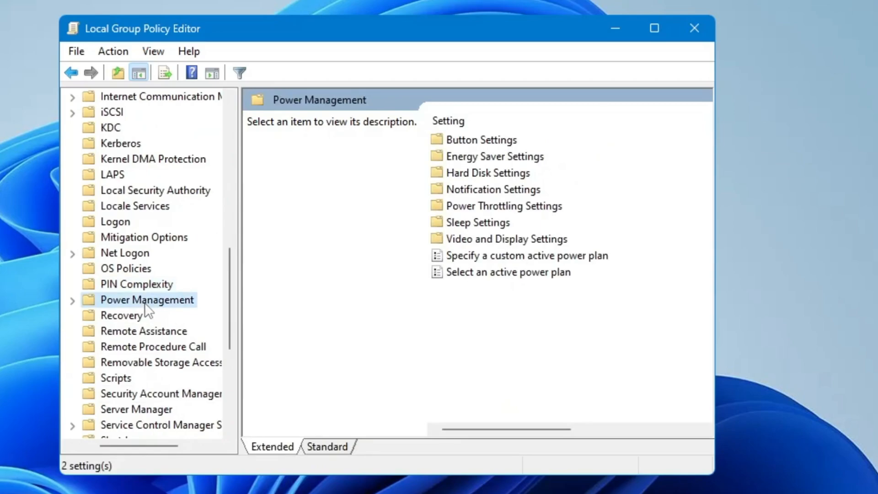
pyautogui.moveTo(492, 170)
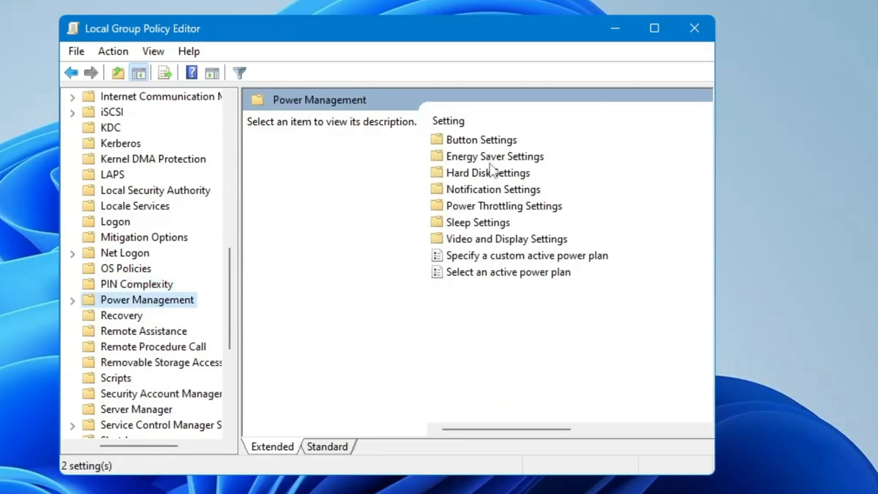
# Set the Turn off Power Throttling policy under Power Throttling Settings to Enabled and confirm it.
pyautogui.click(502, 205)
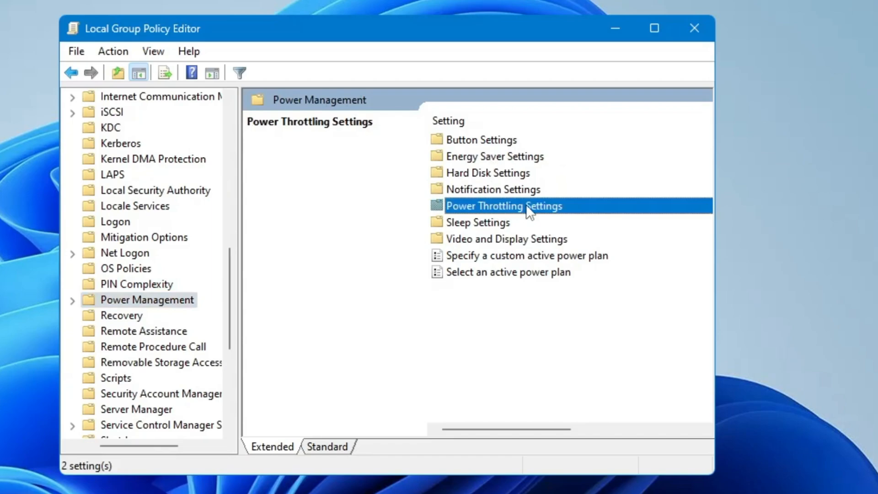
pyautogui.moveTo(543, 216)
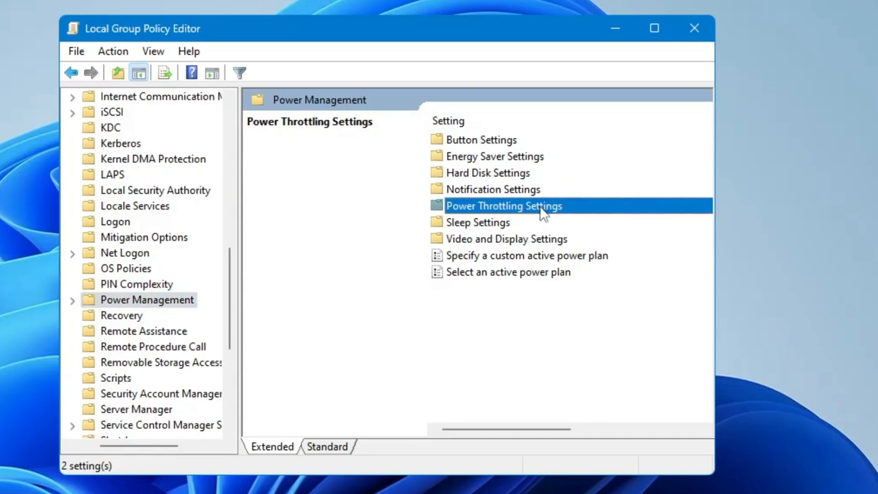
pyautogui.doubleClick(503, 205)
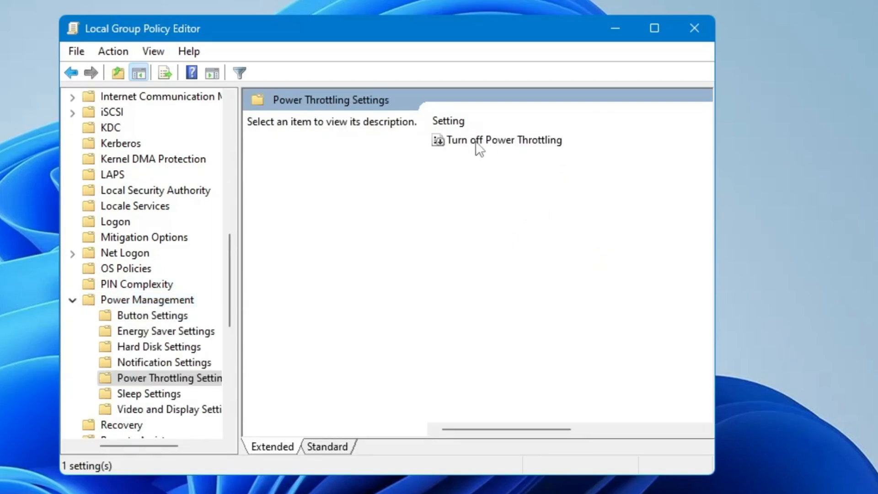
pyautogui.click(501, 139)
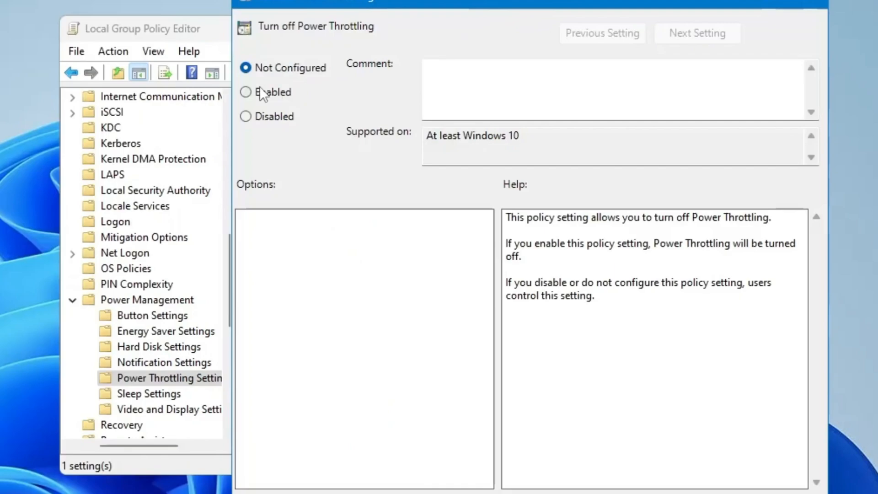
pyautogui.click(245, 91)
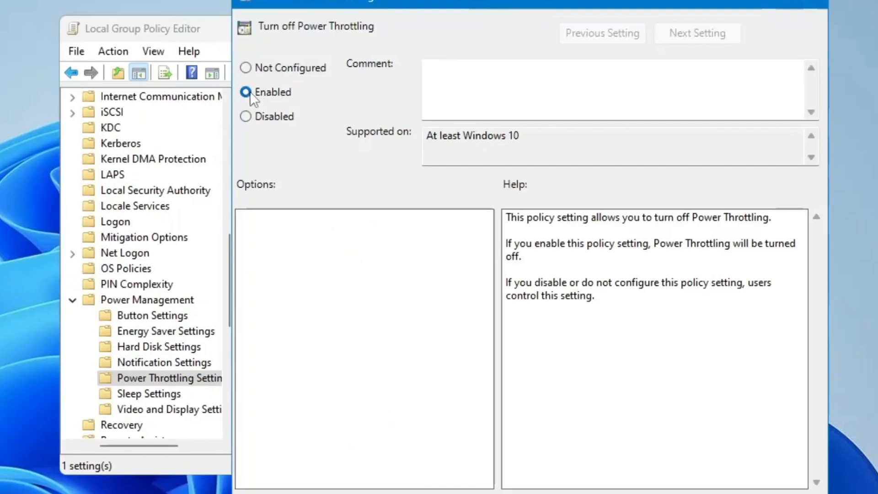
pyautogui.click(245, 92)
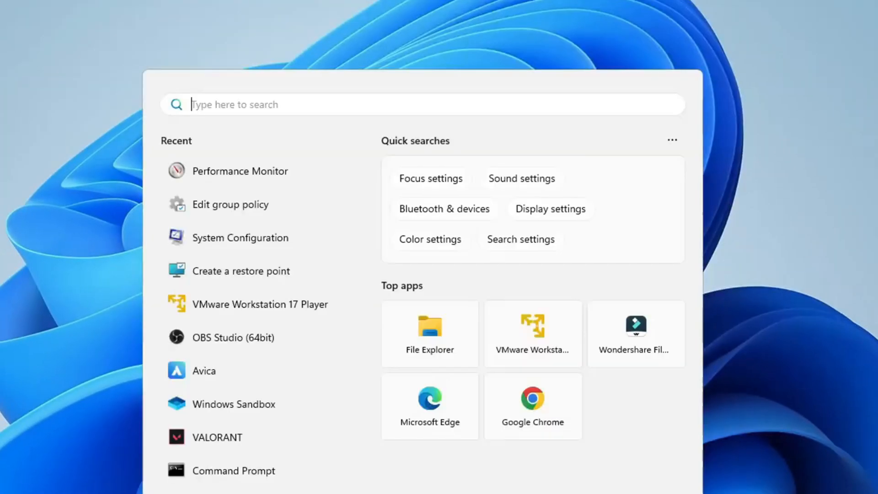
# Search 'power' and reach the High performance plan's settings in Power Options.
pyautogui.write('power')
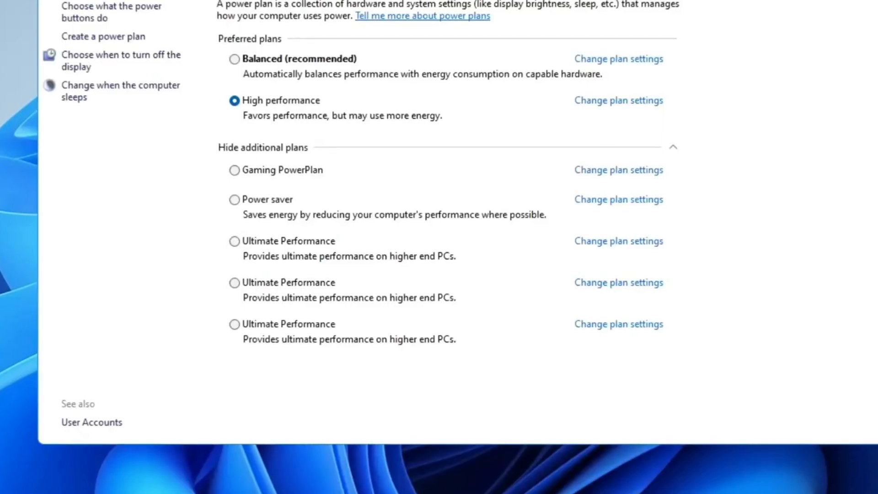
pyautogui.click(262, 147)
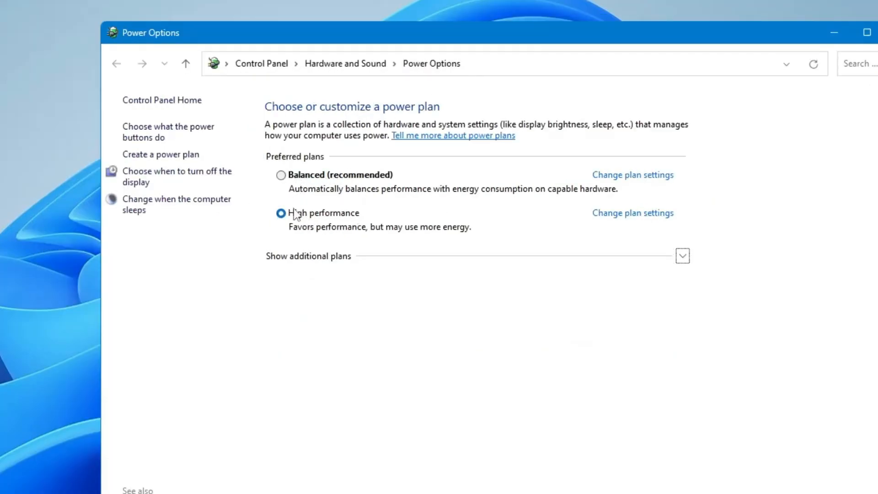
pyautogui.moveTo(325, 184)
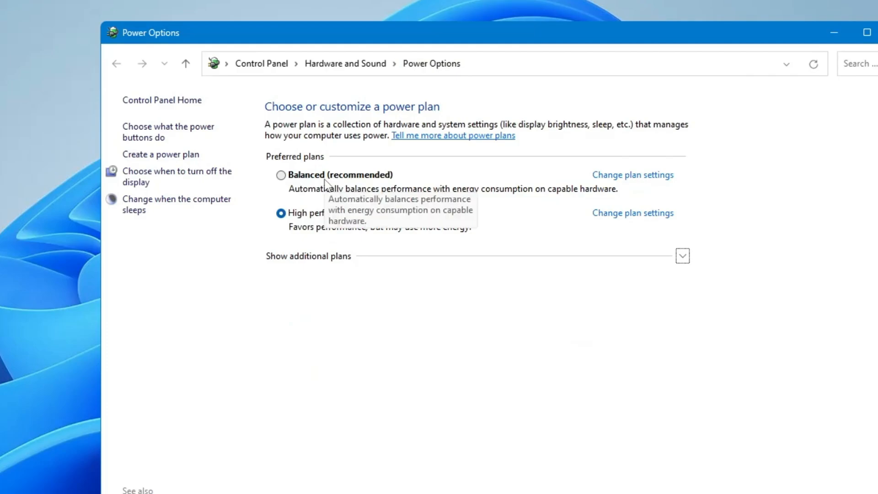
pyautogui.moveTo(317, 218)
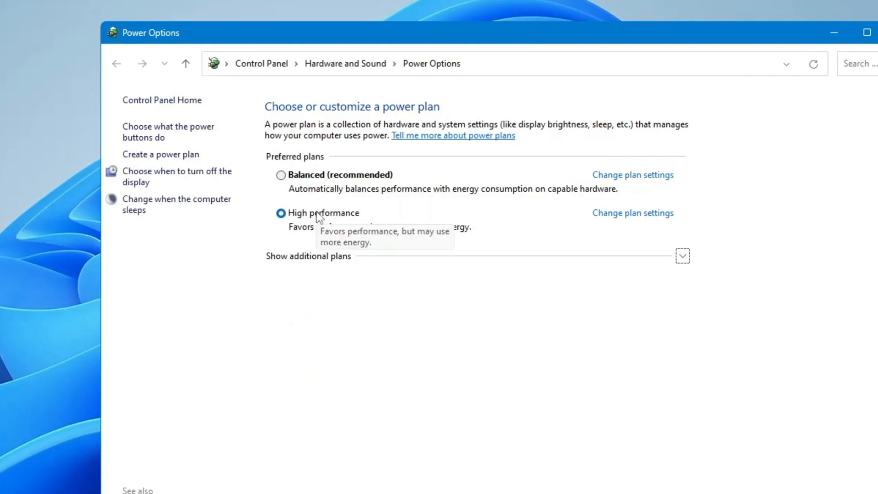
pyautogui.click(682, 256)
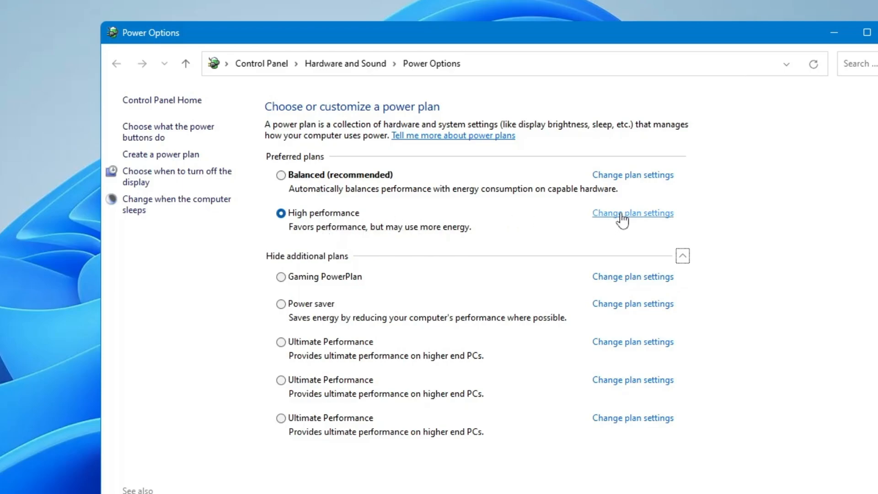
pyautogui.click(682, 255)
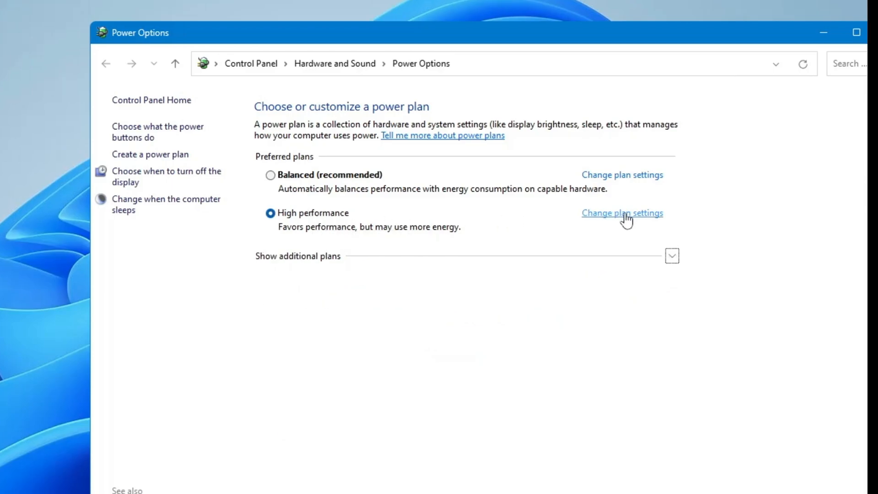
# Bring up the advanced power settings dialog for the High performance plan.
pyautogui.click(621, 213)
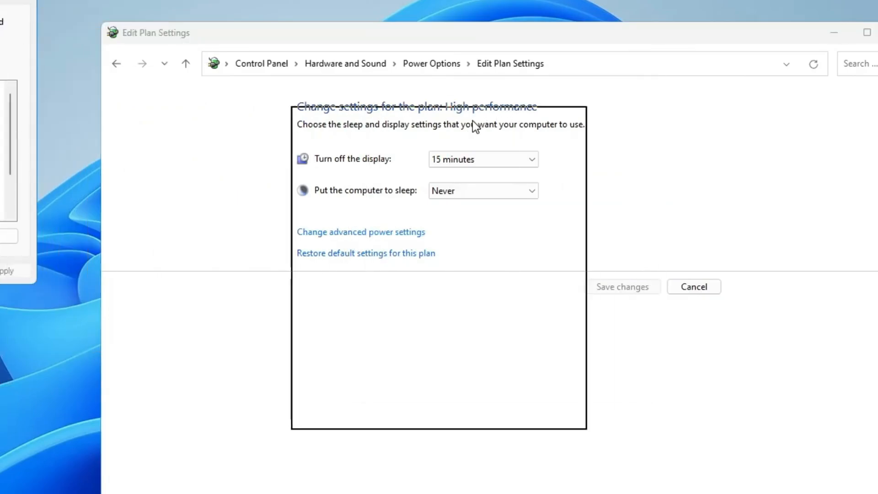
pyautogui.click(360, 231)
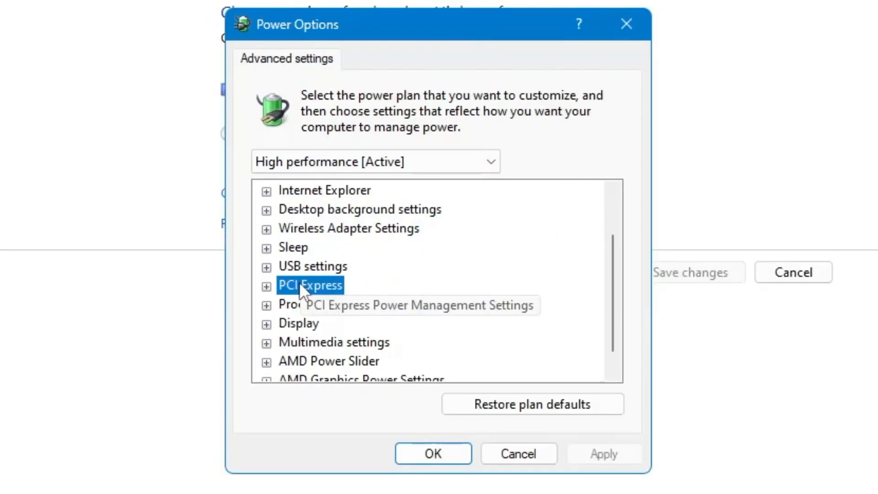
# Set PCI Express Link State Power Management to Off for the High performance plan.
pyautogui.click(267, 285)
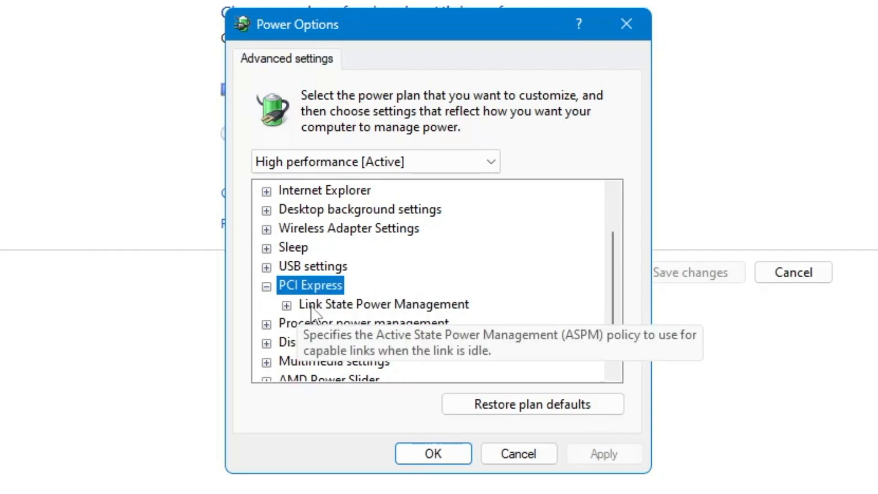
pyautogui.click(383, 304)
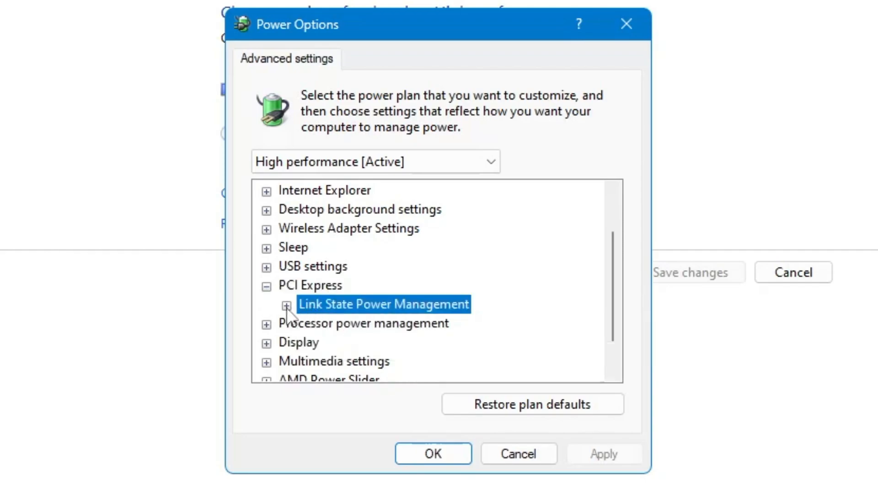
pyautogui.click(286, 304)
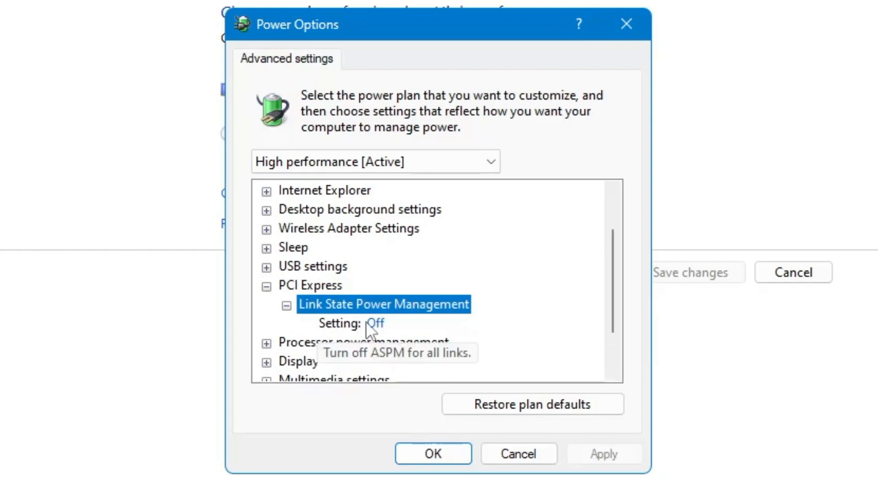
pyautogui.click(378, 323)
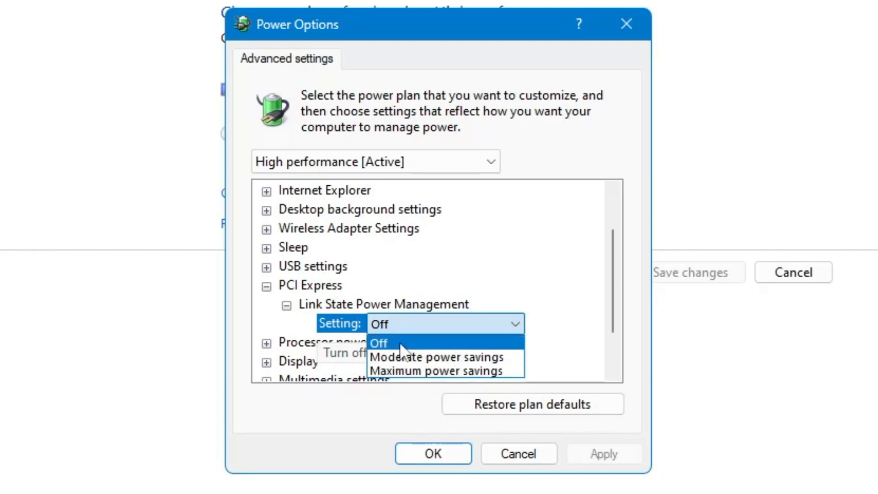
pyautogui.click(379, 342)
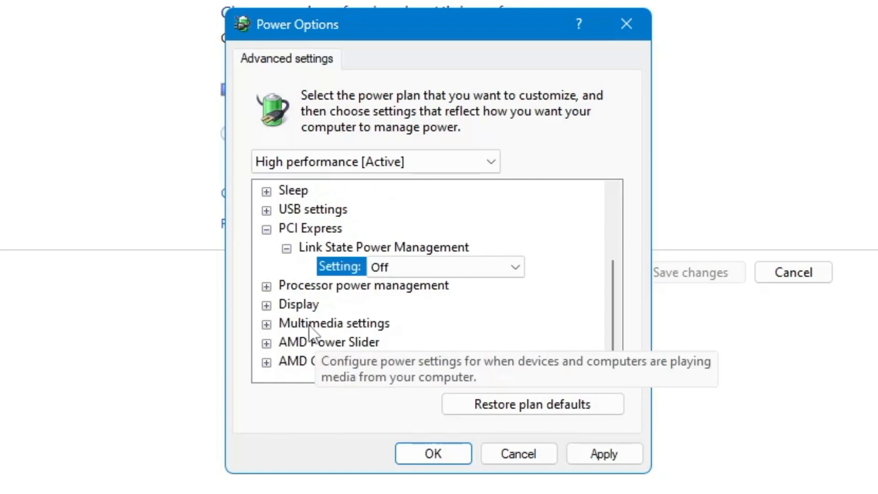
pyautogui.moveTo(330, 296)
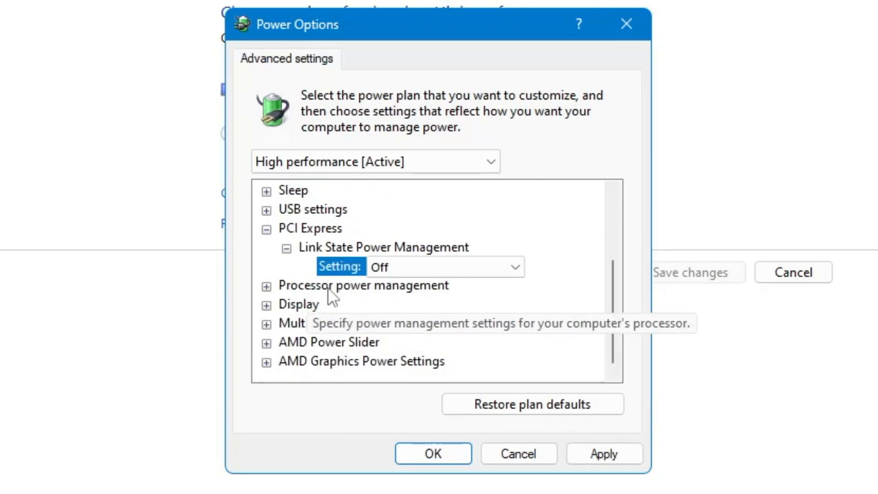
# Check minimum and maximum processor states (0% to 100%) and save the advanced settings.
pyautogui.click(266, 286)
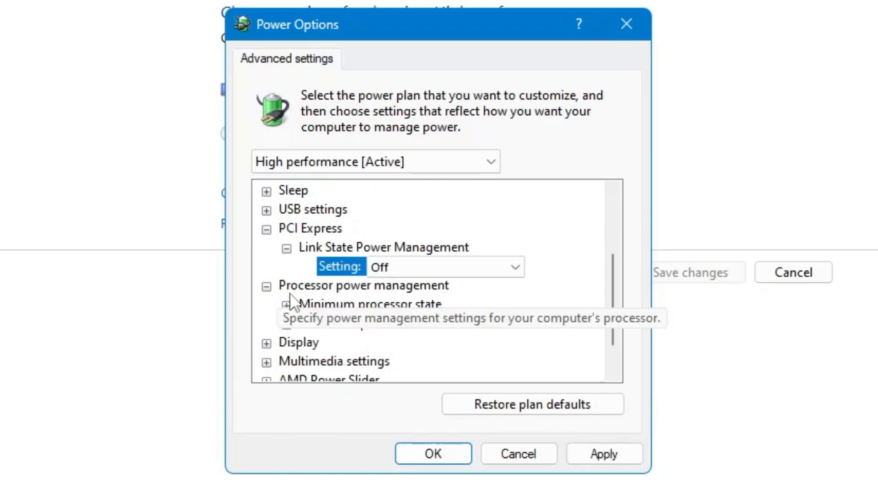
pyautogui.scroll(-3)
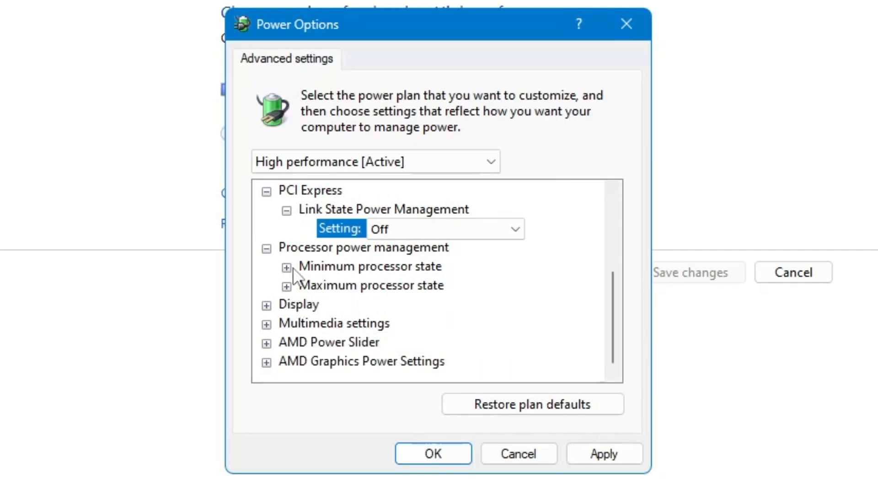
pyautogui.click(287, 267)
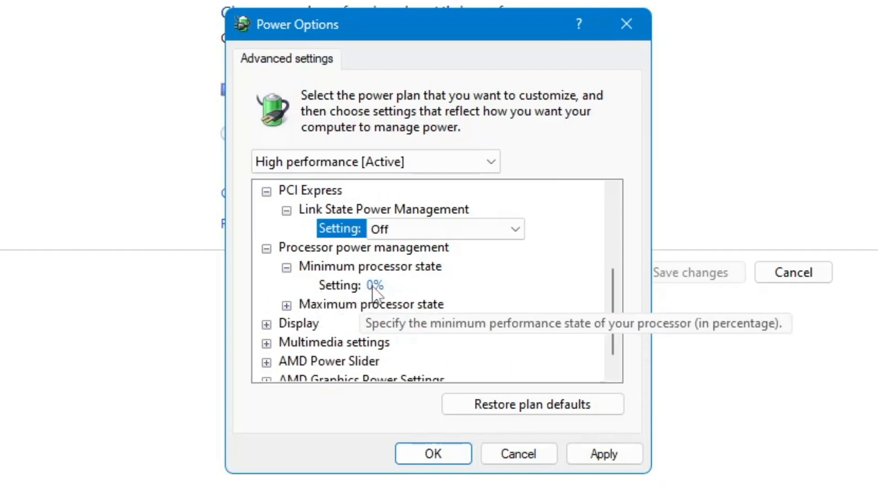
pyautogui.moveTo(293, 312)
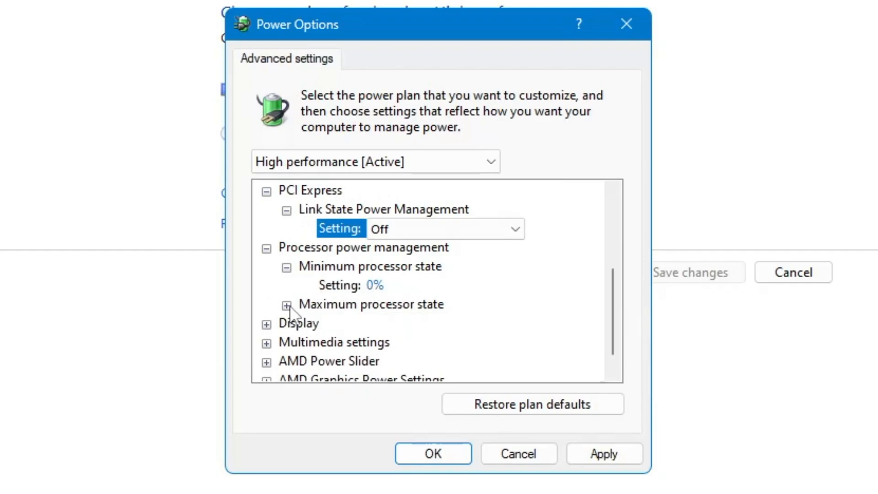
pyautogui.click(286, 303)
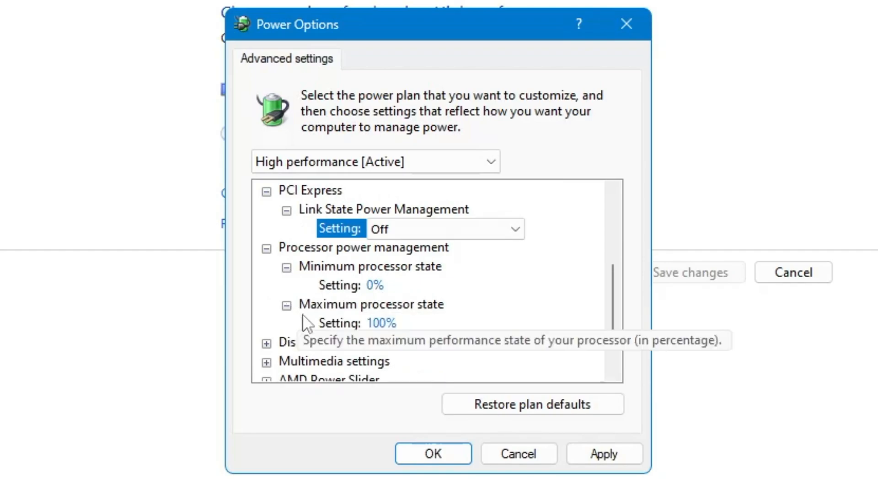
pyautogui.click(380, 322)
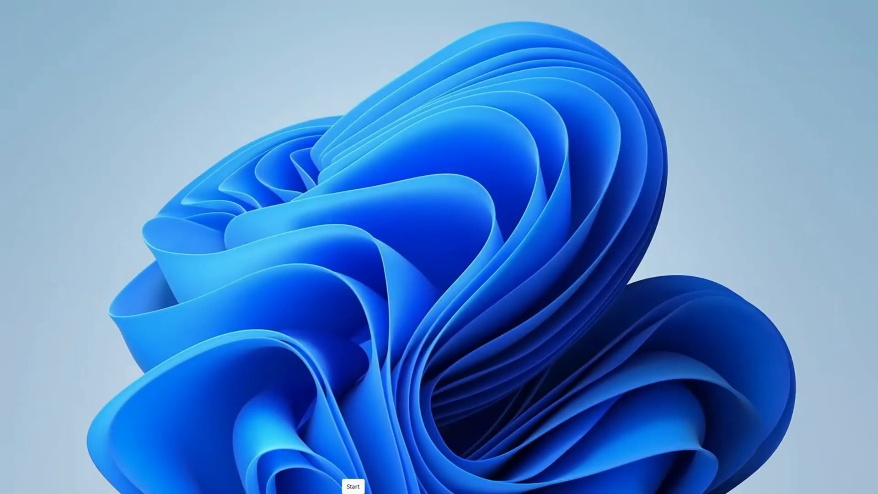
# Launch Task Manager from the Start quick-link menu and switch to the Startup apps list.
pyautogui.rightClick(353, 485)
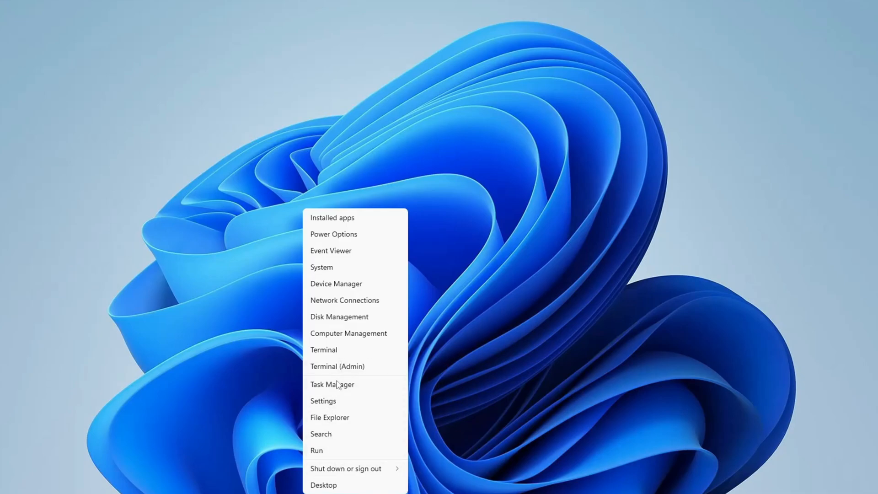
pyautogui.click(331, 384)
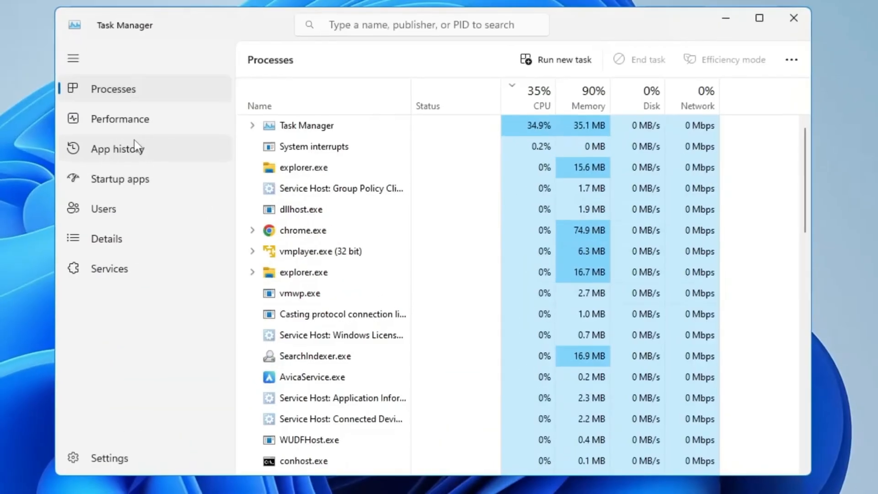
pyautogui.click(118, 178)
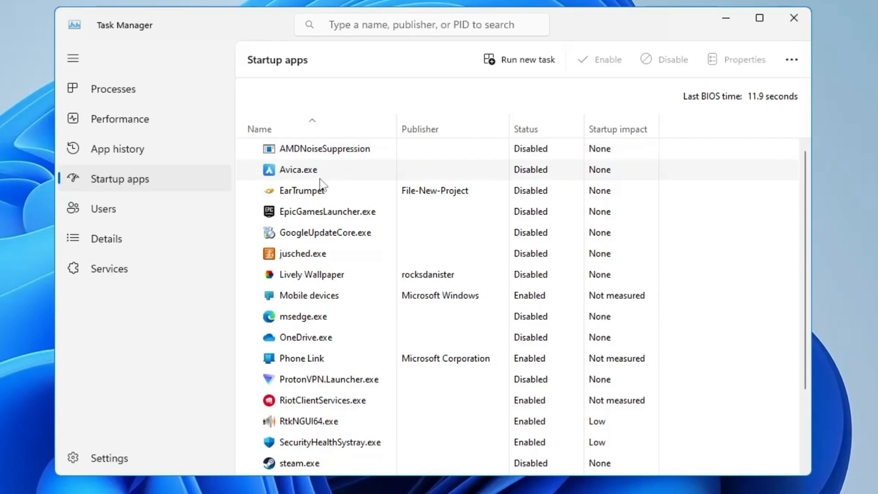
# Review the startup entries starting at Avica.exe, then switch to the Performance page.
pyautogui.click(297, 170)
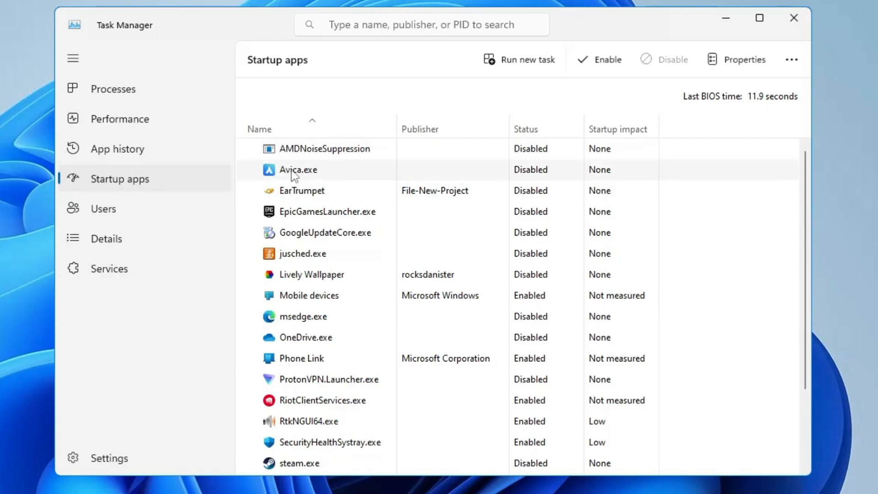
pyautogui.scroll(-3)
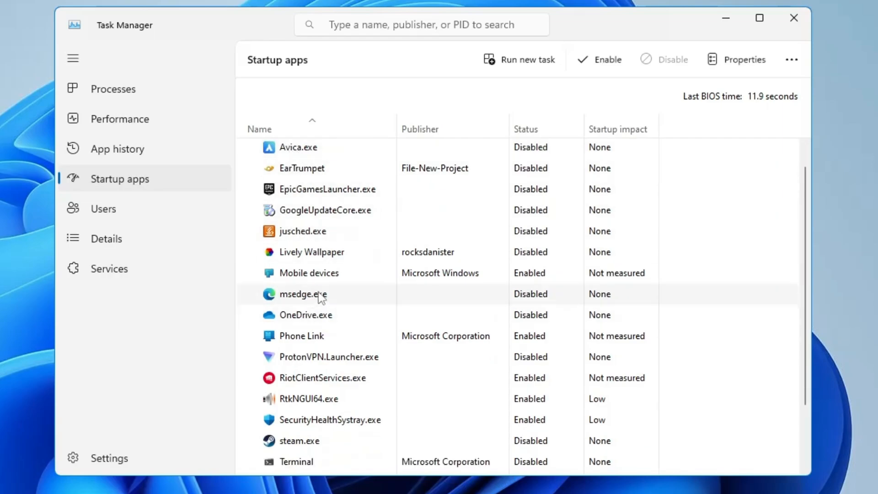
pyautogui.scroll(-3)
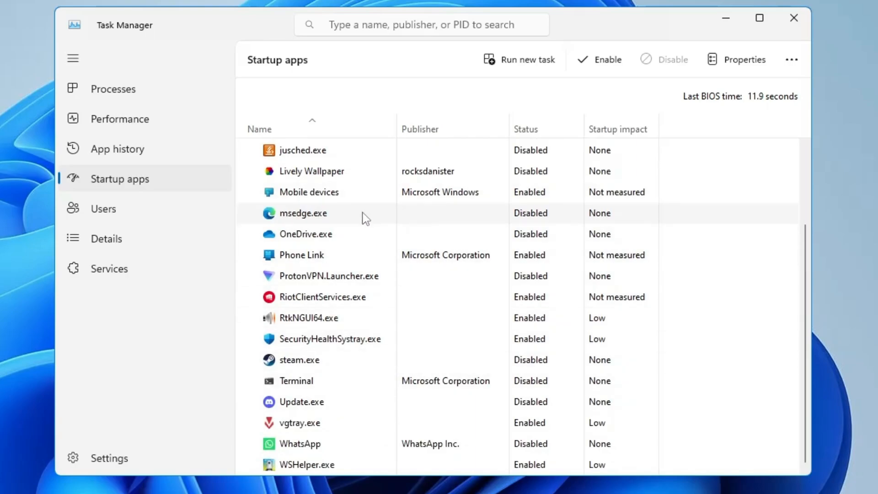
pyautogui.click(119, 118)
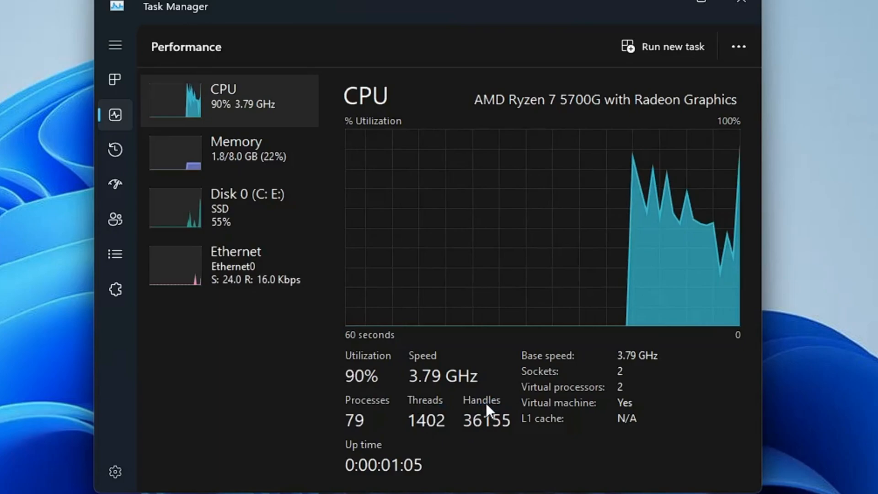
pyautogui.moveTo(489, 438)
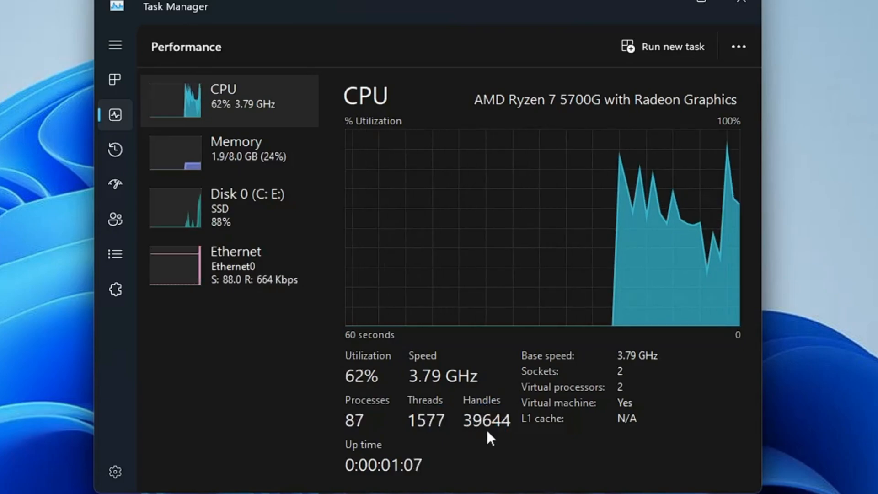